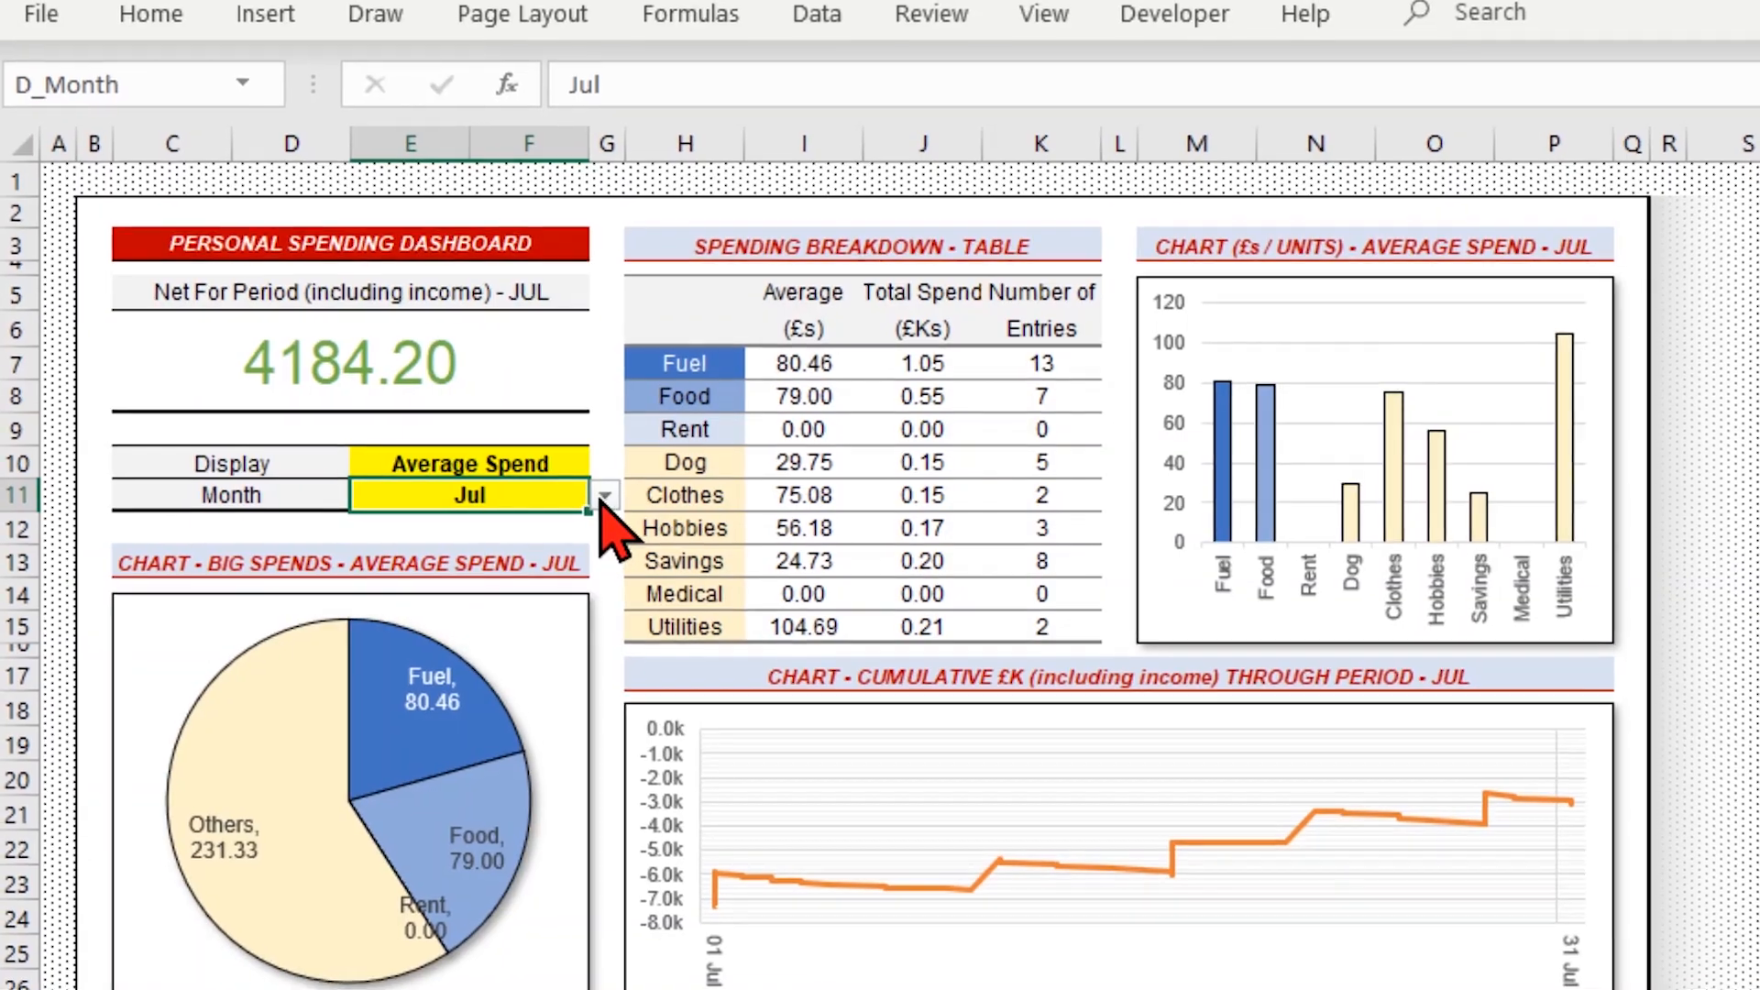
Select May in the Month dropdown in E11.
left_click(604, 495)
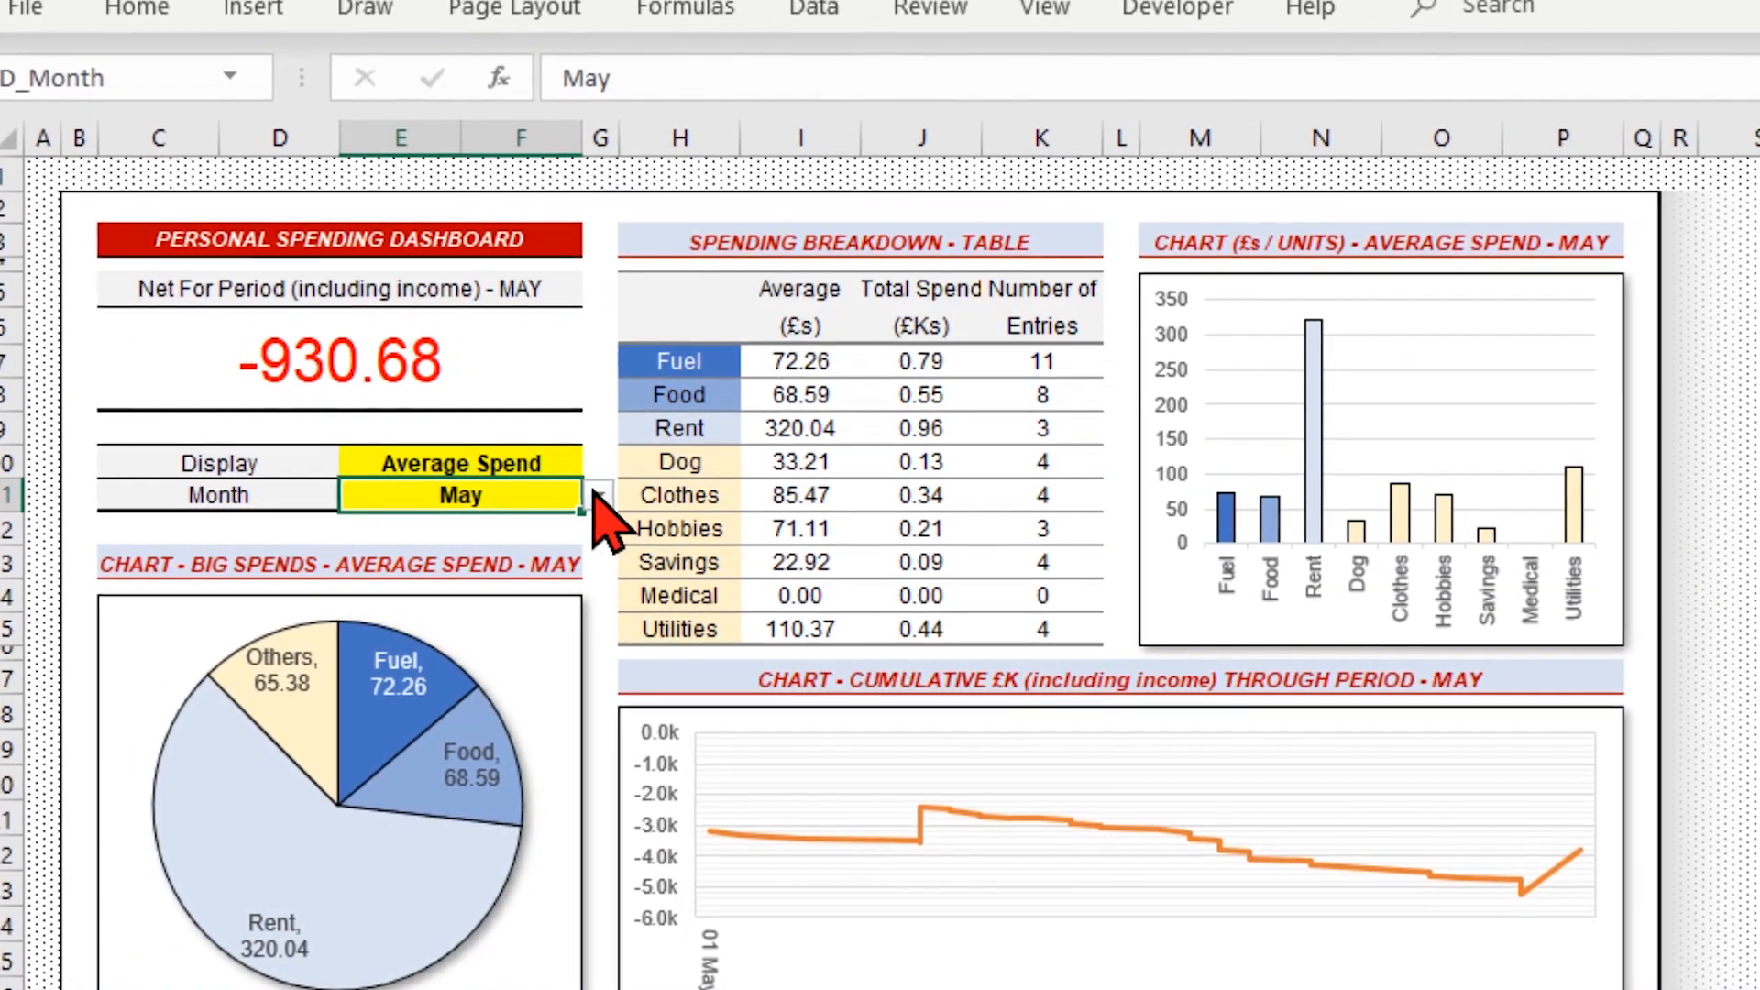
Show the layout graphic of six numbered green panels with the red dashed eye-path arrow.
left_click(586, 494)
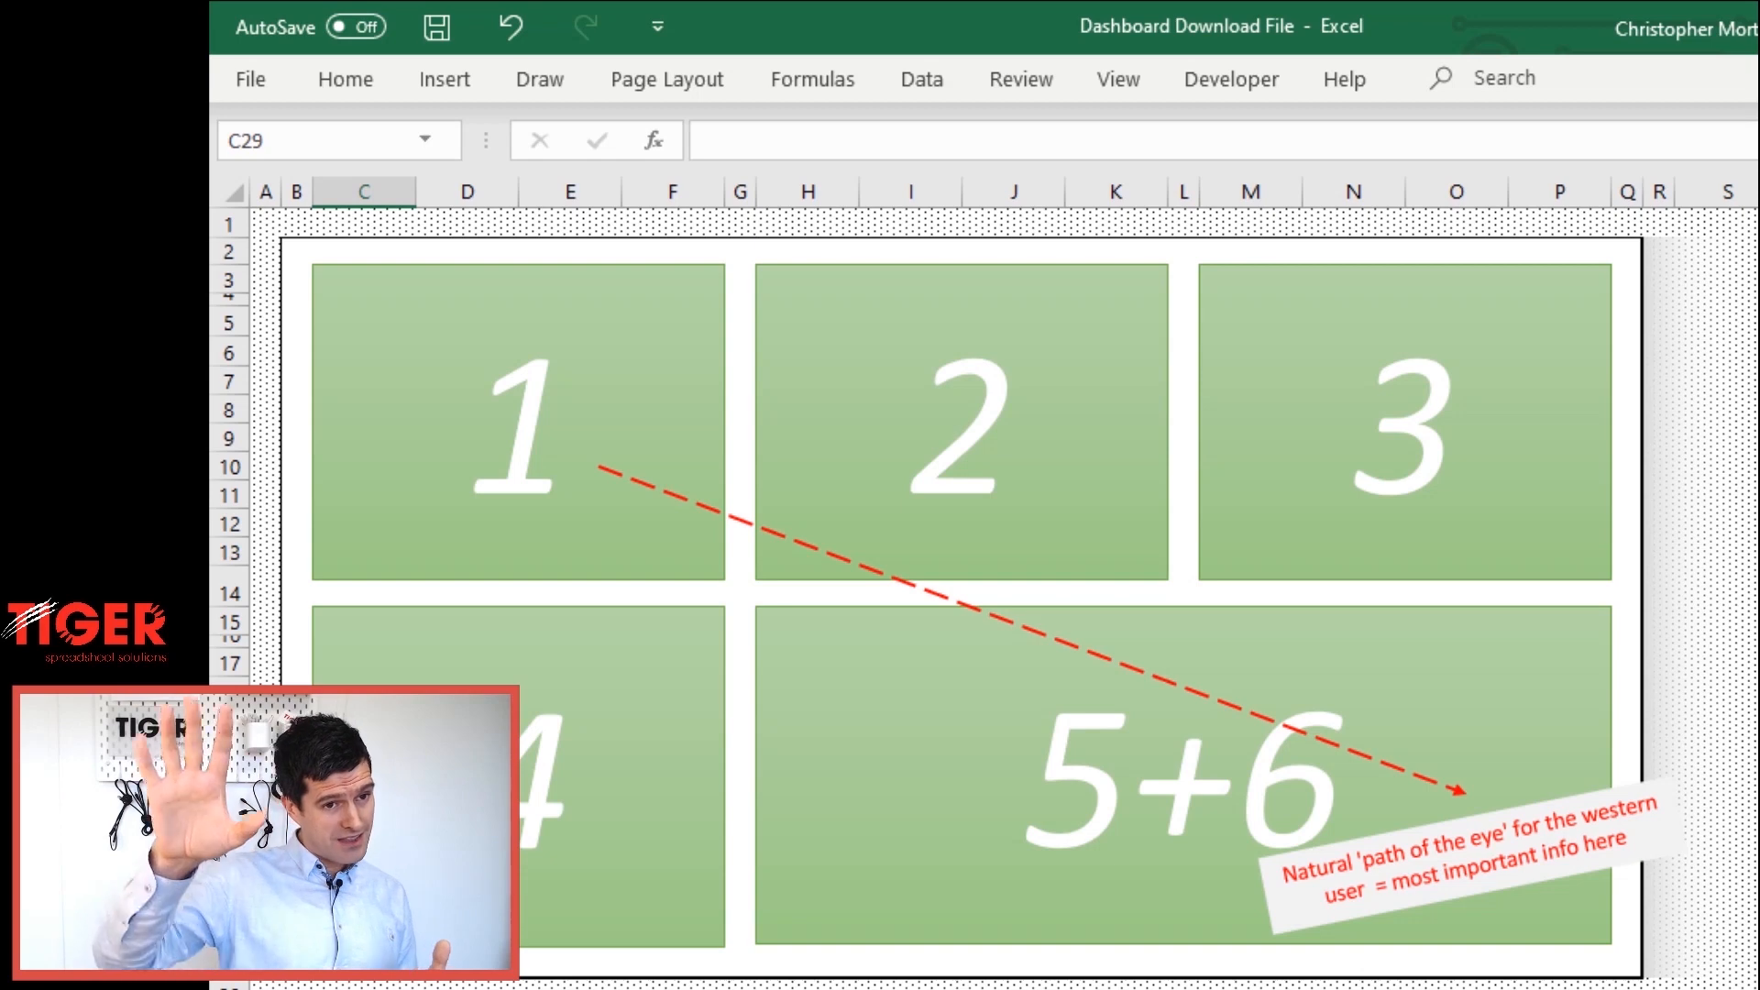
Switch the Month dropdown through Jul, Sep and Nov, and set Display to No. Entries.
left_click(643, 595)
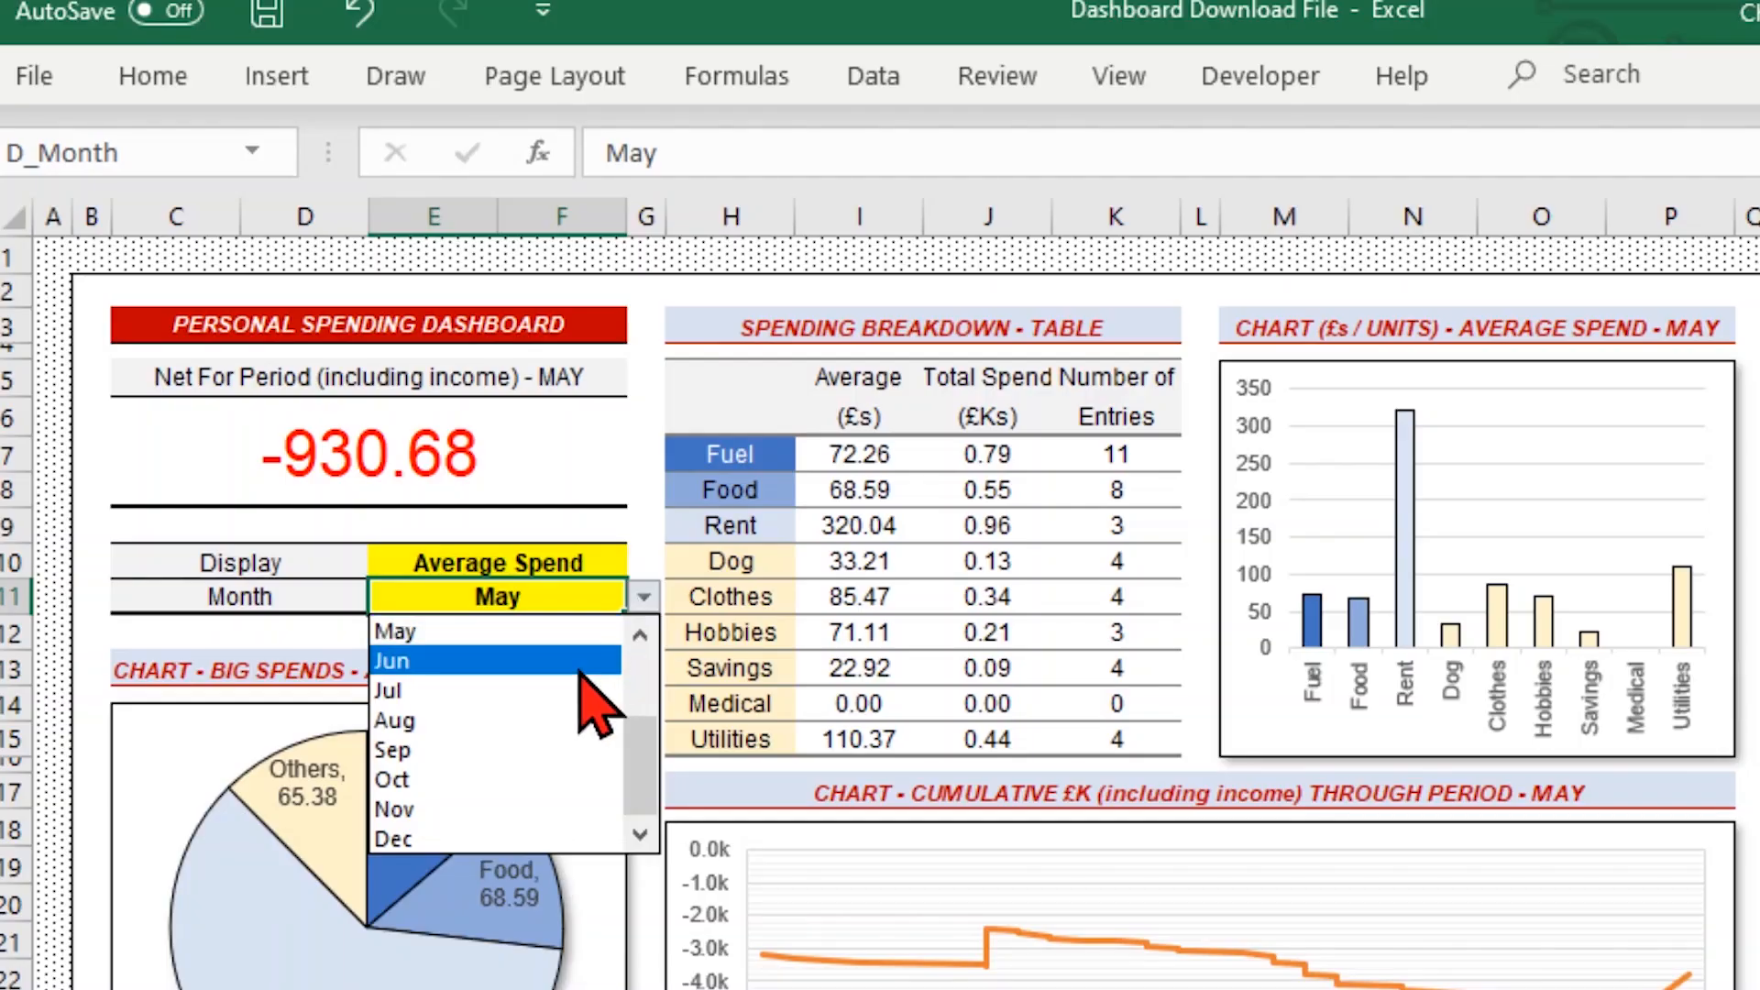
left_click(386, 690)
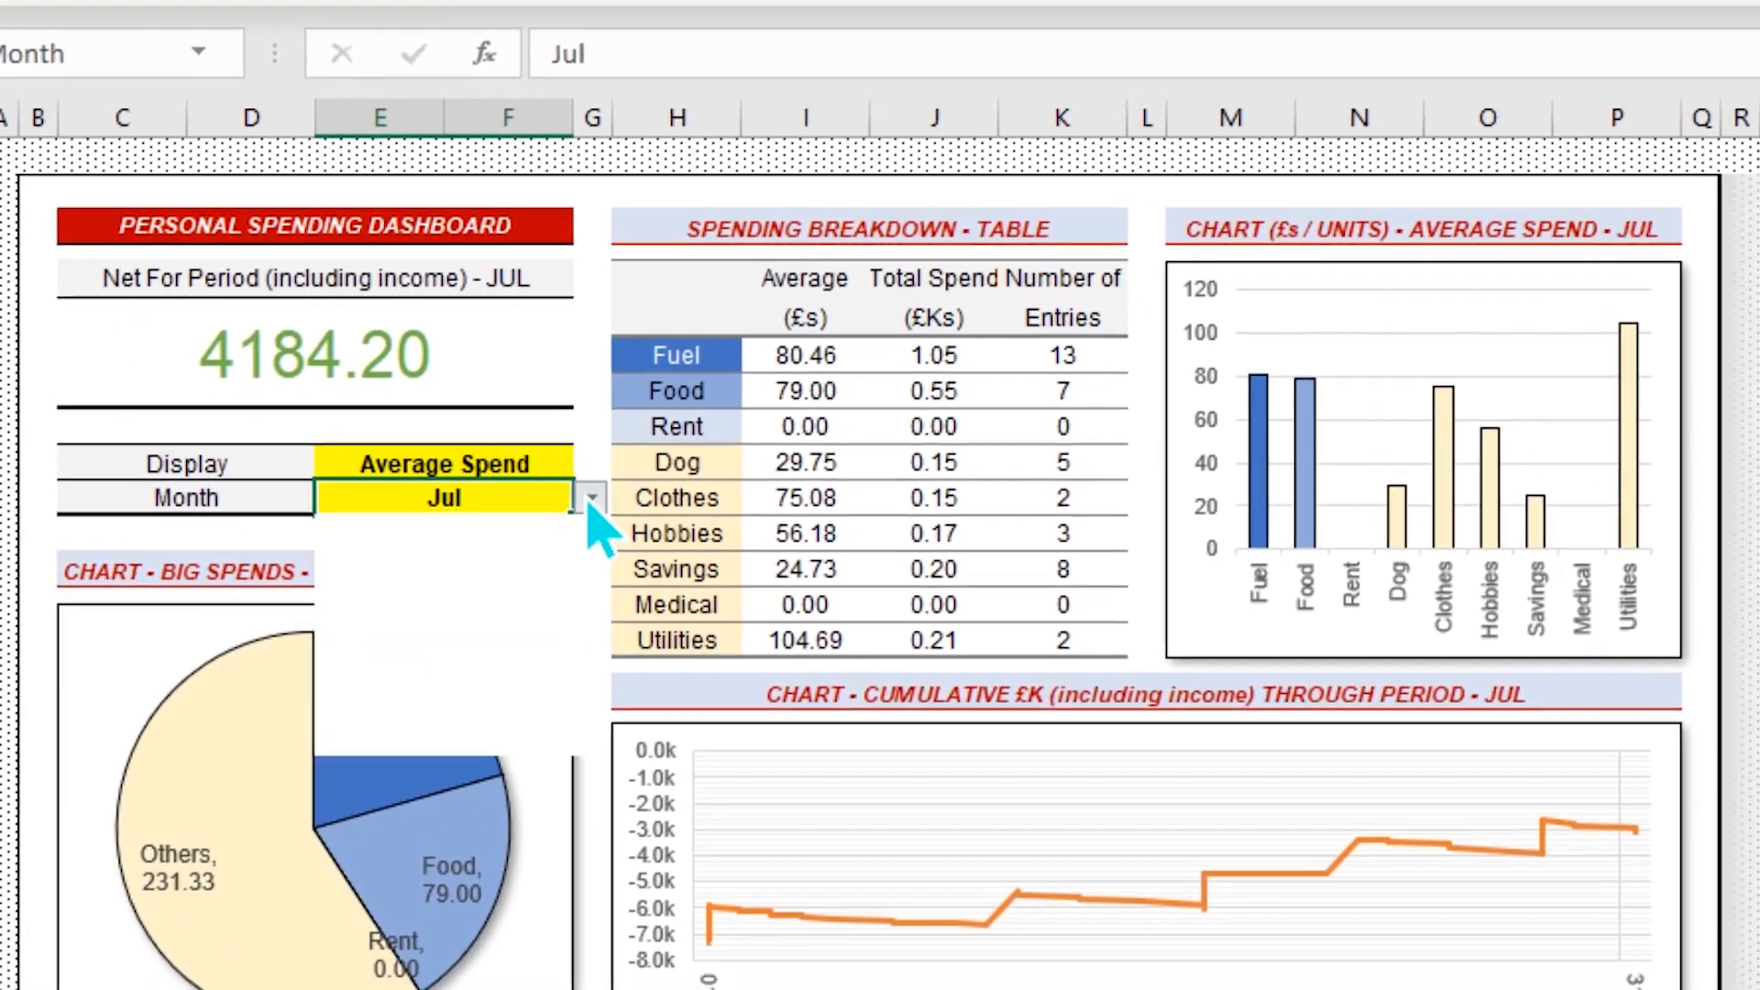
left_click(590, 497)
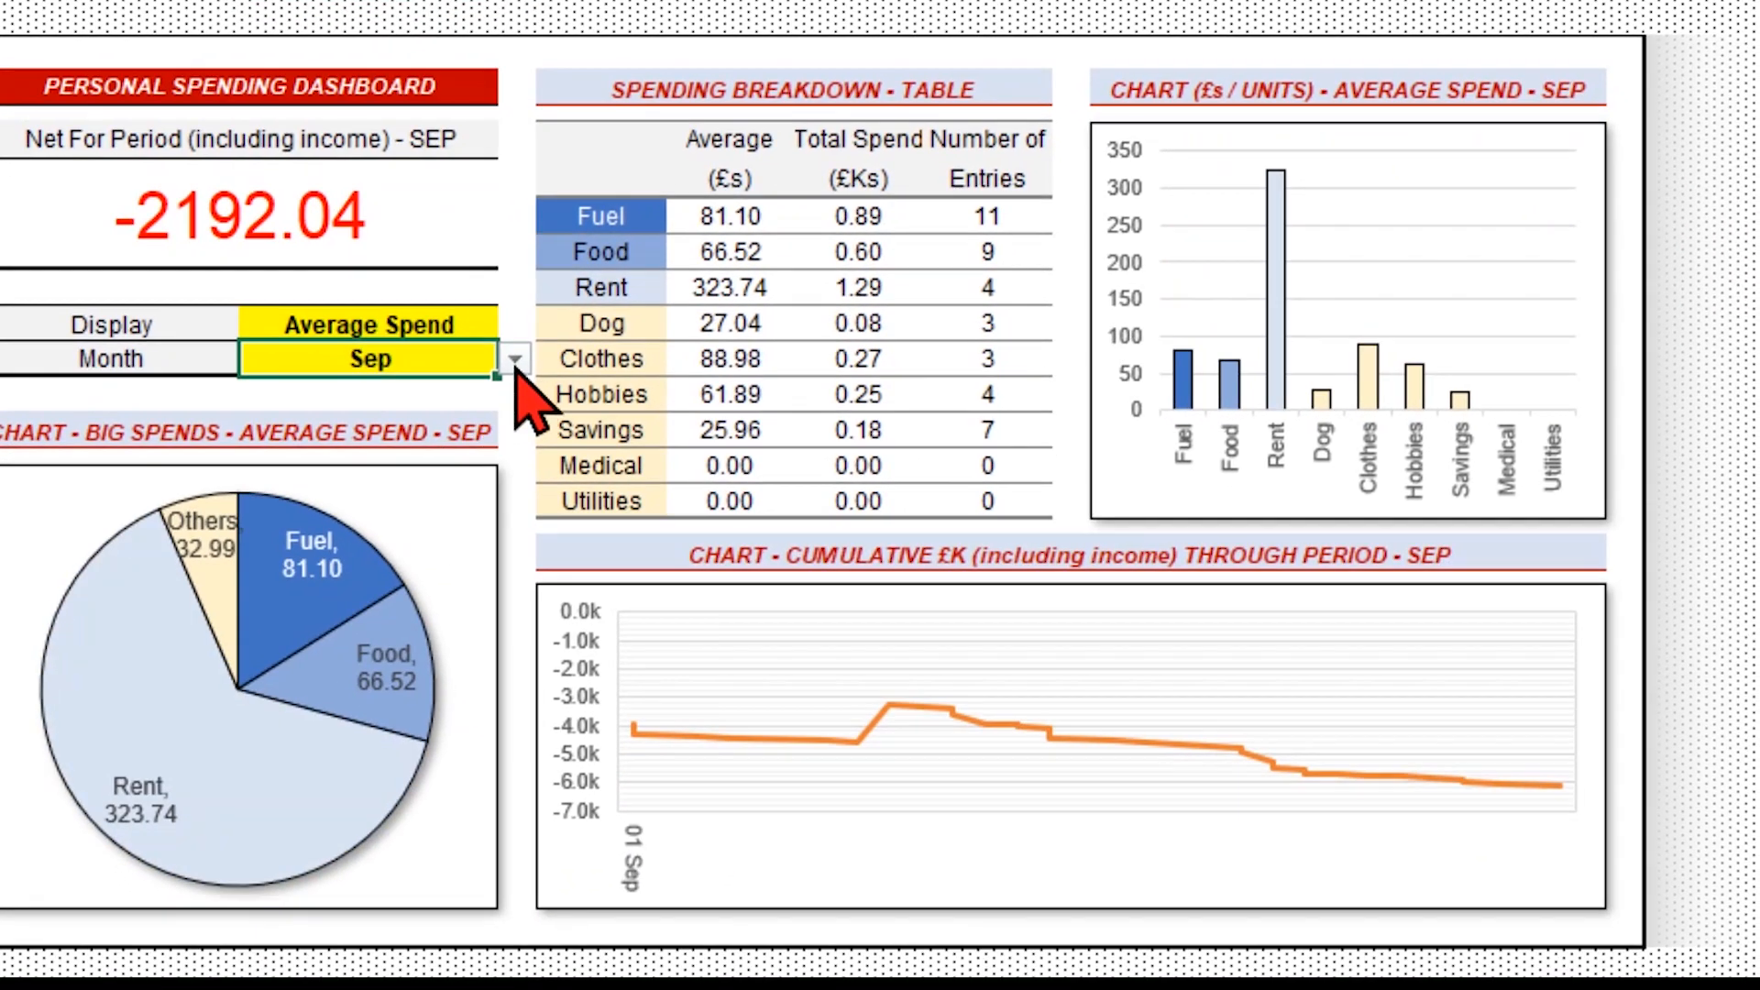
left_click(514, 359)
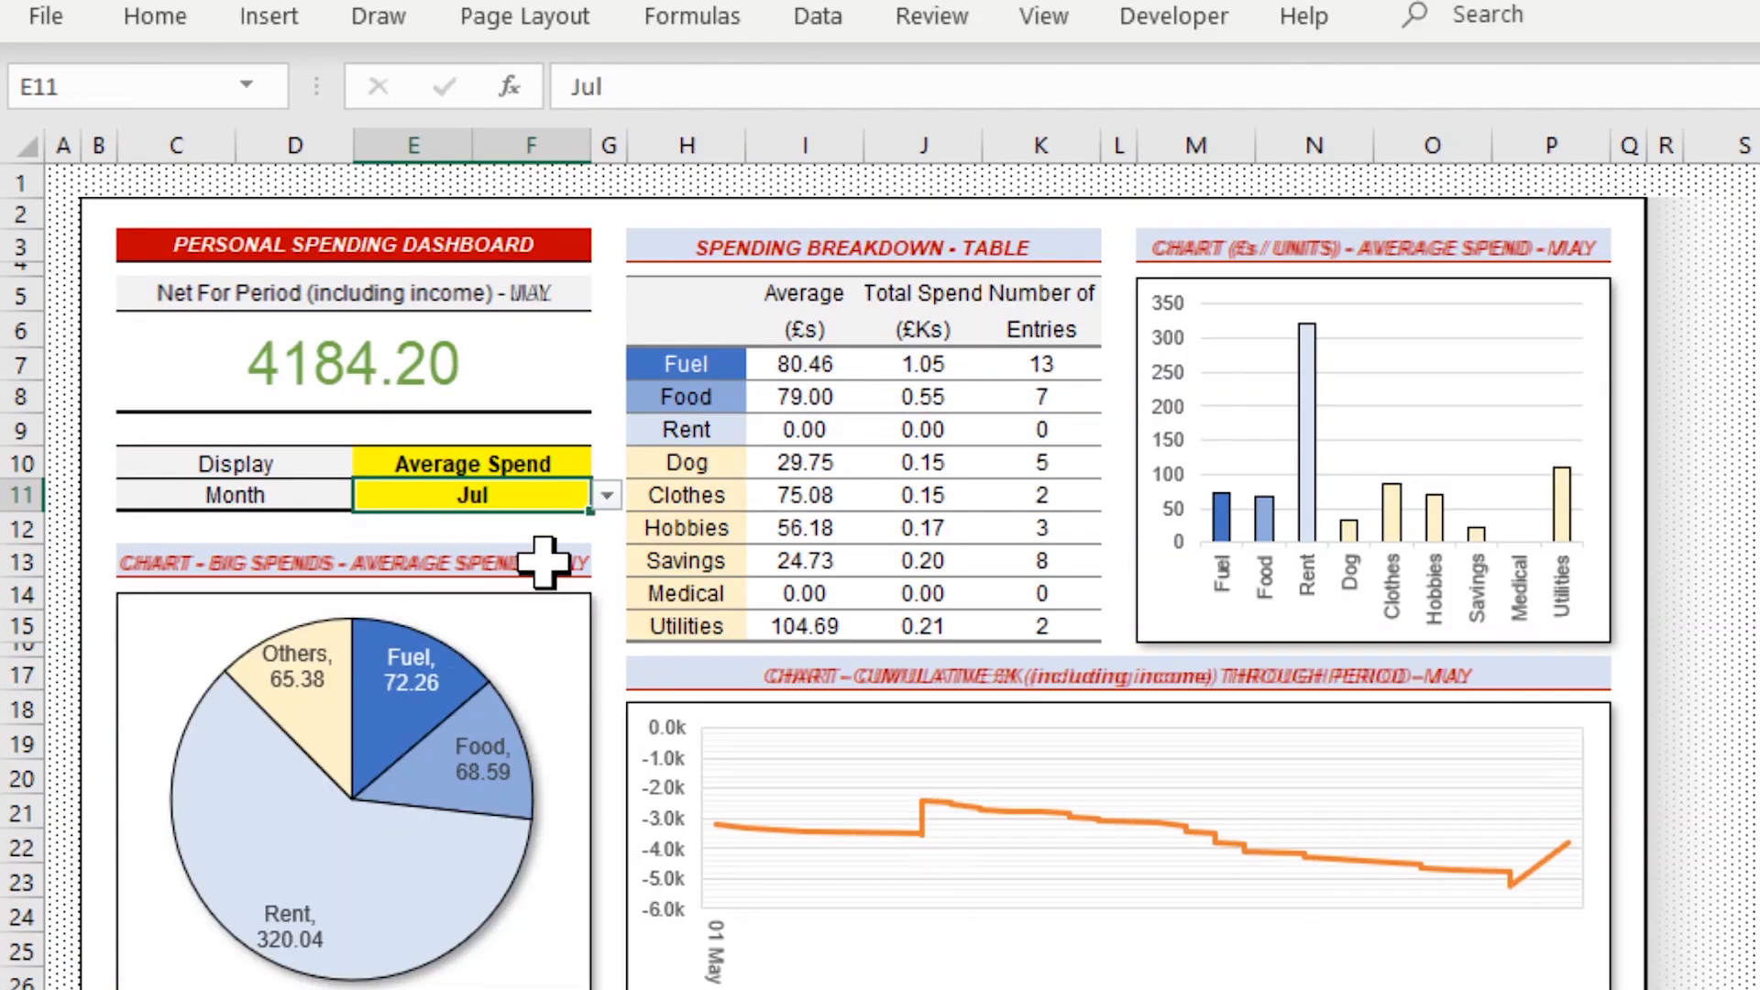
left_click(604, 495)
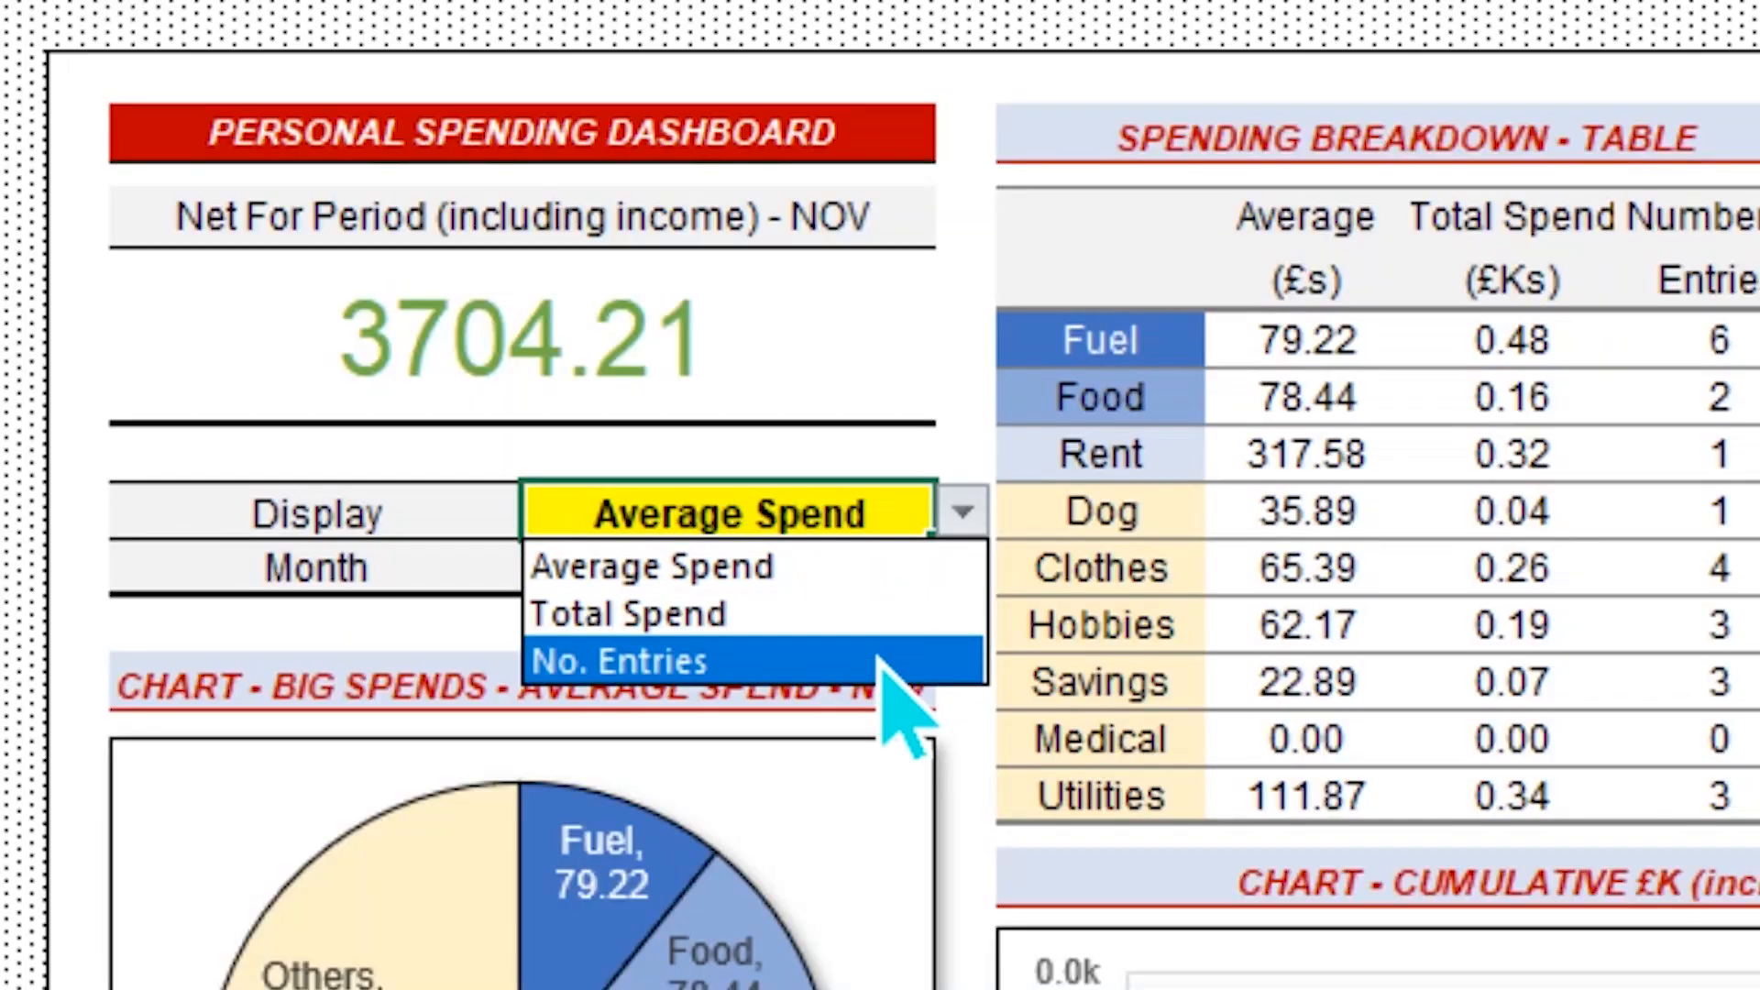
left_click(629, 613)
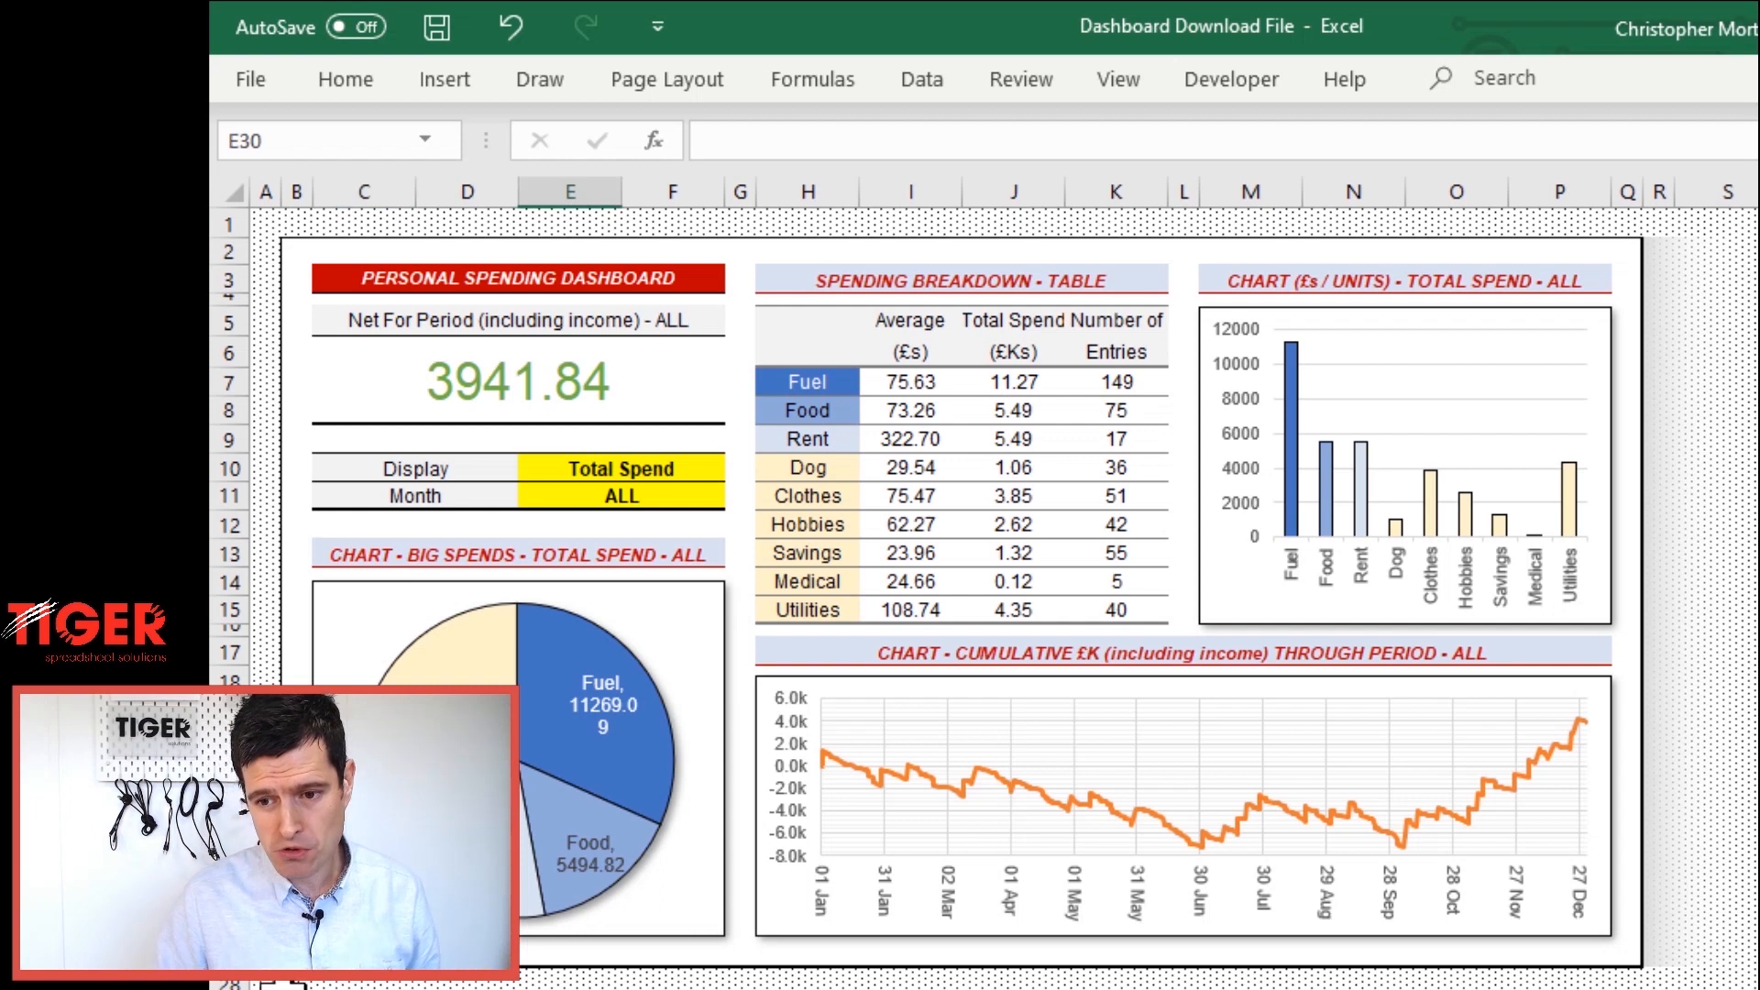
left_click(296, 191)
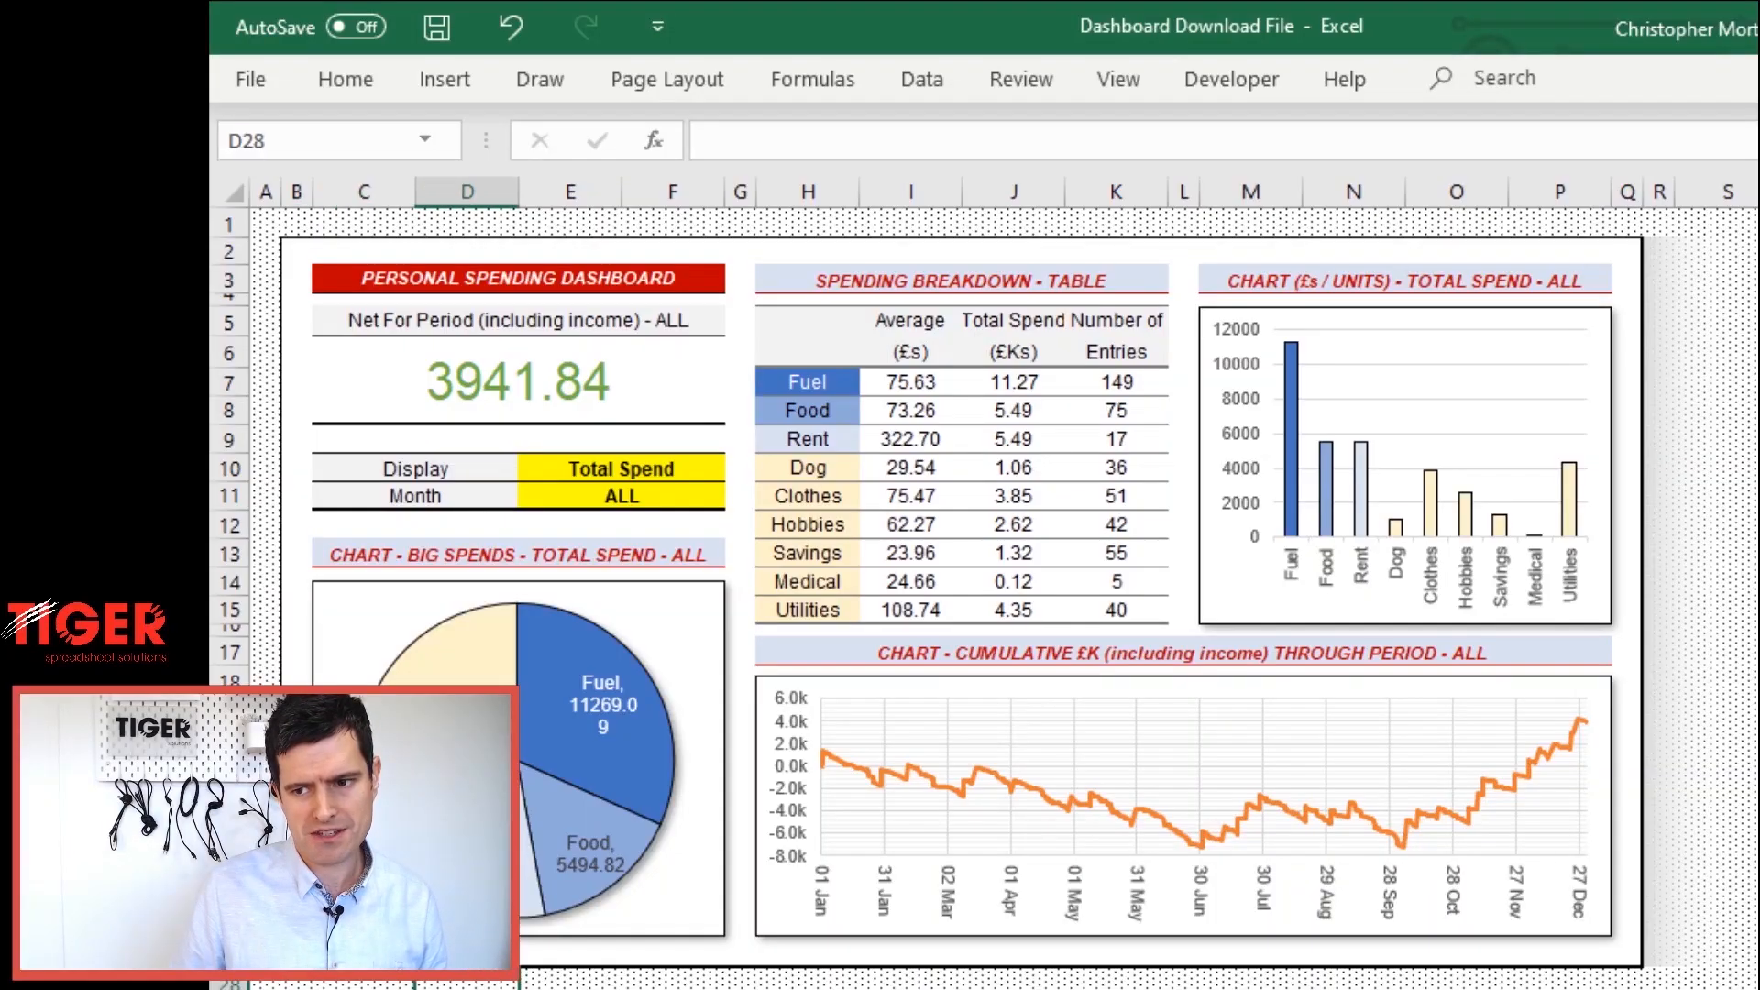
left_click(466, 226)
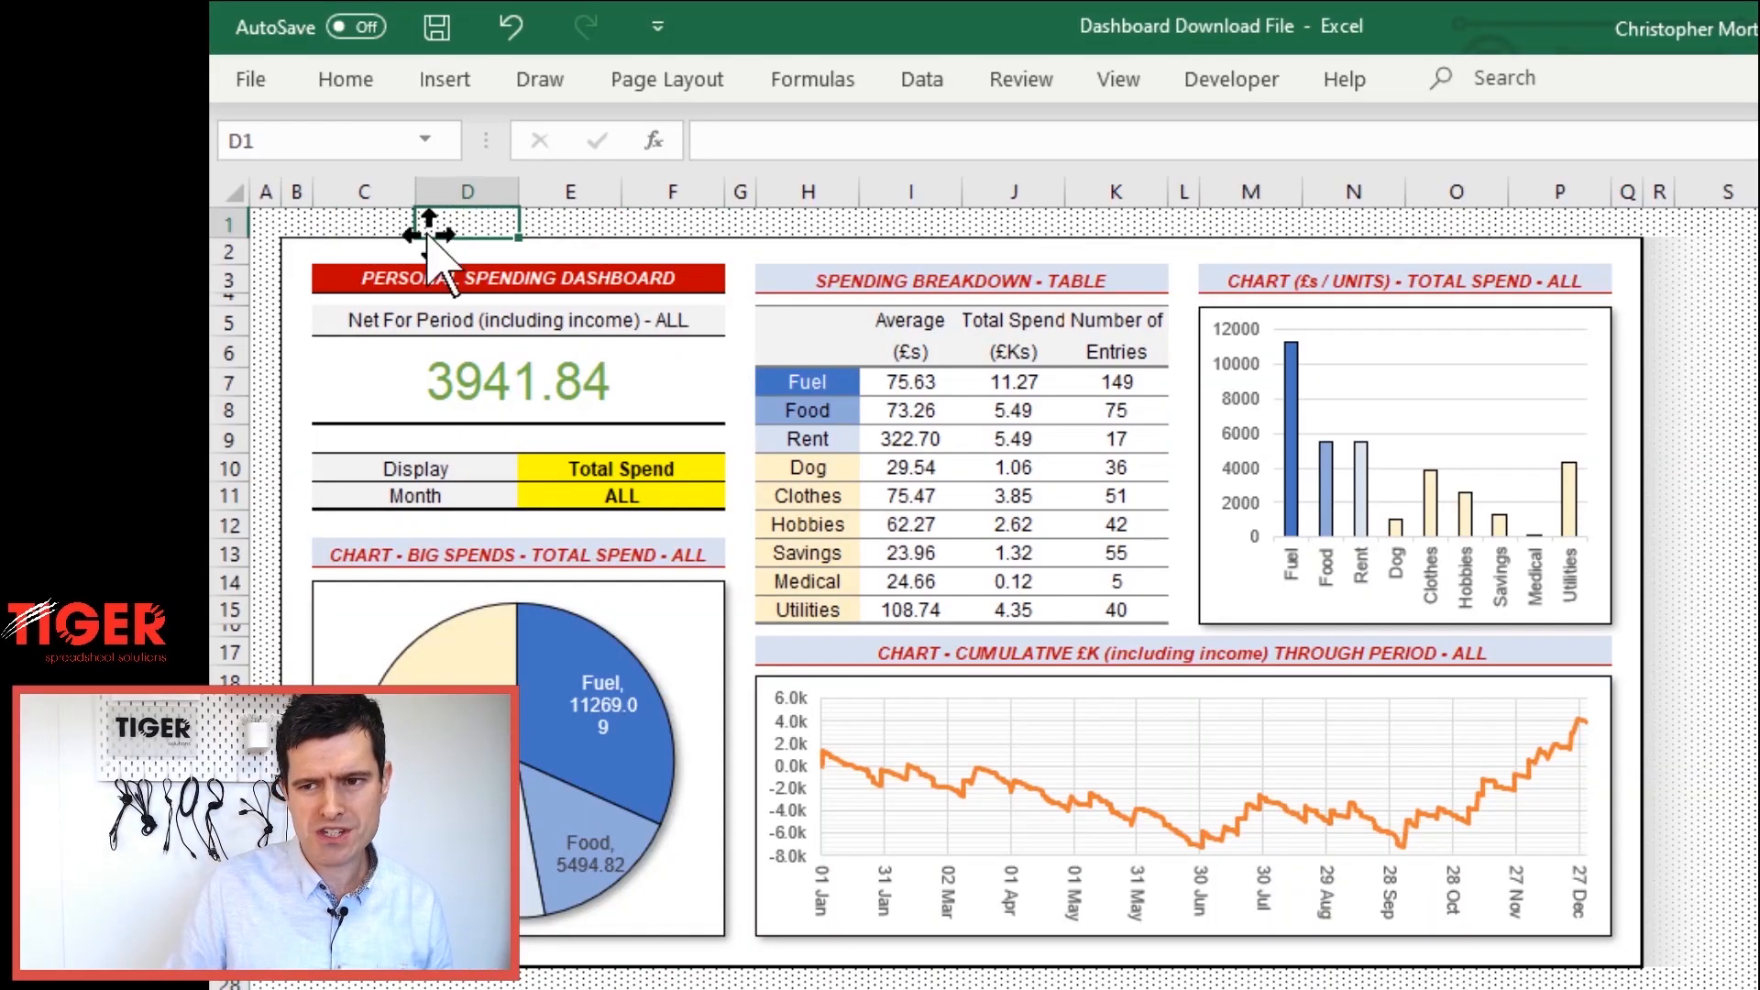
left_click(739, 220)
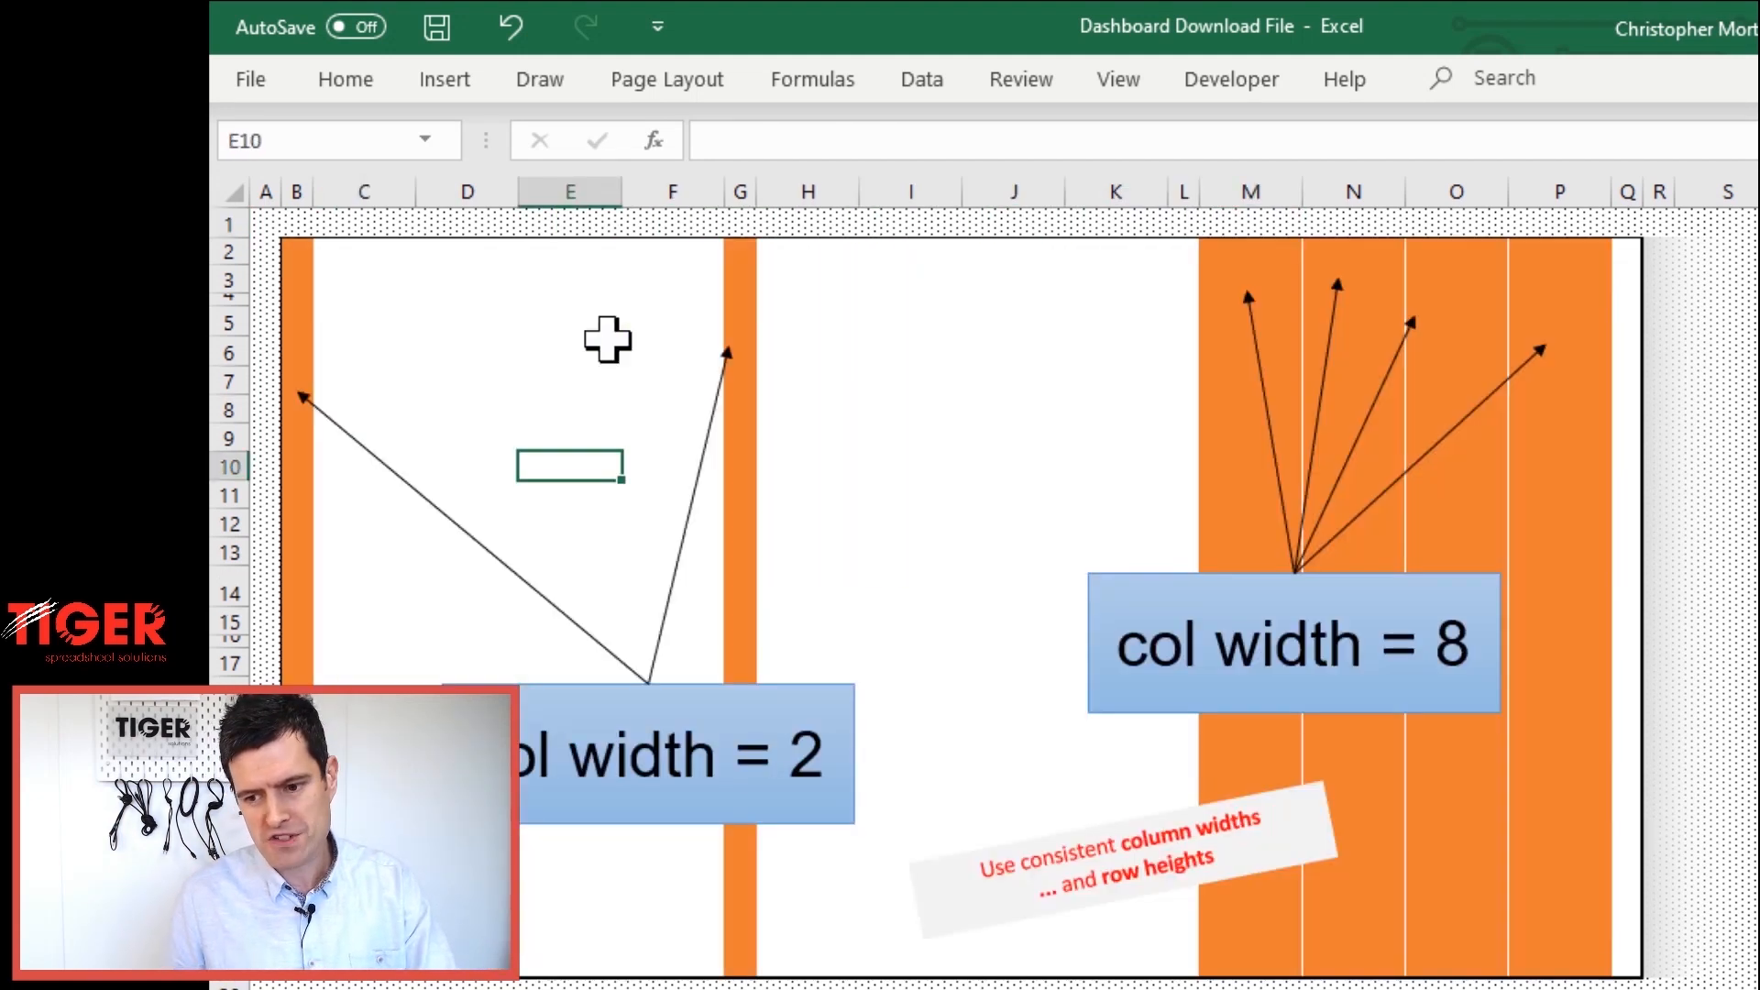
left_click(363, 439)
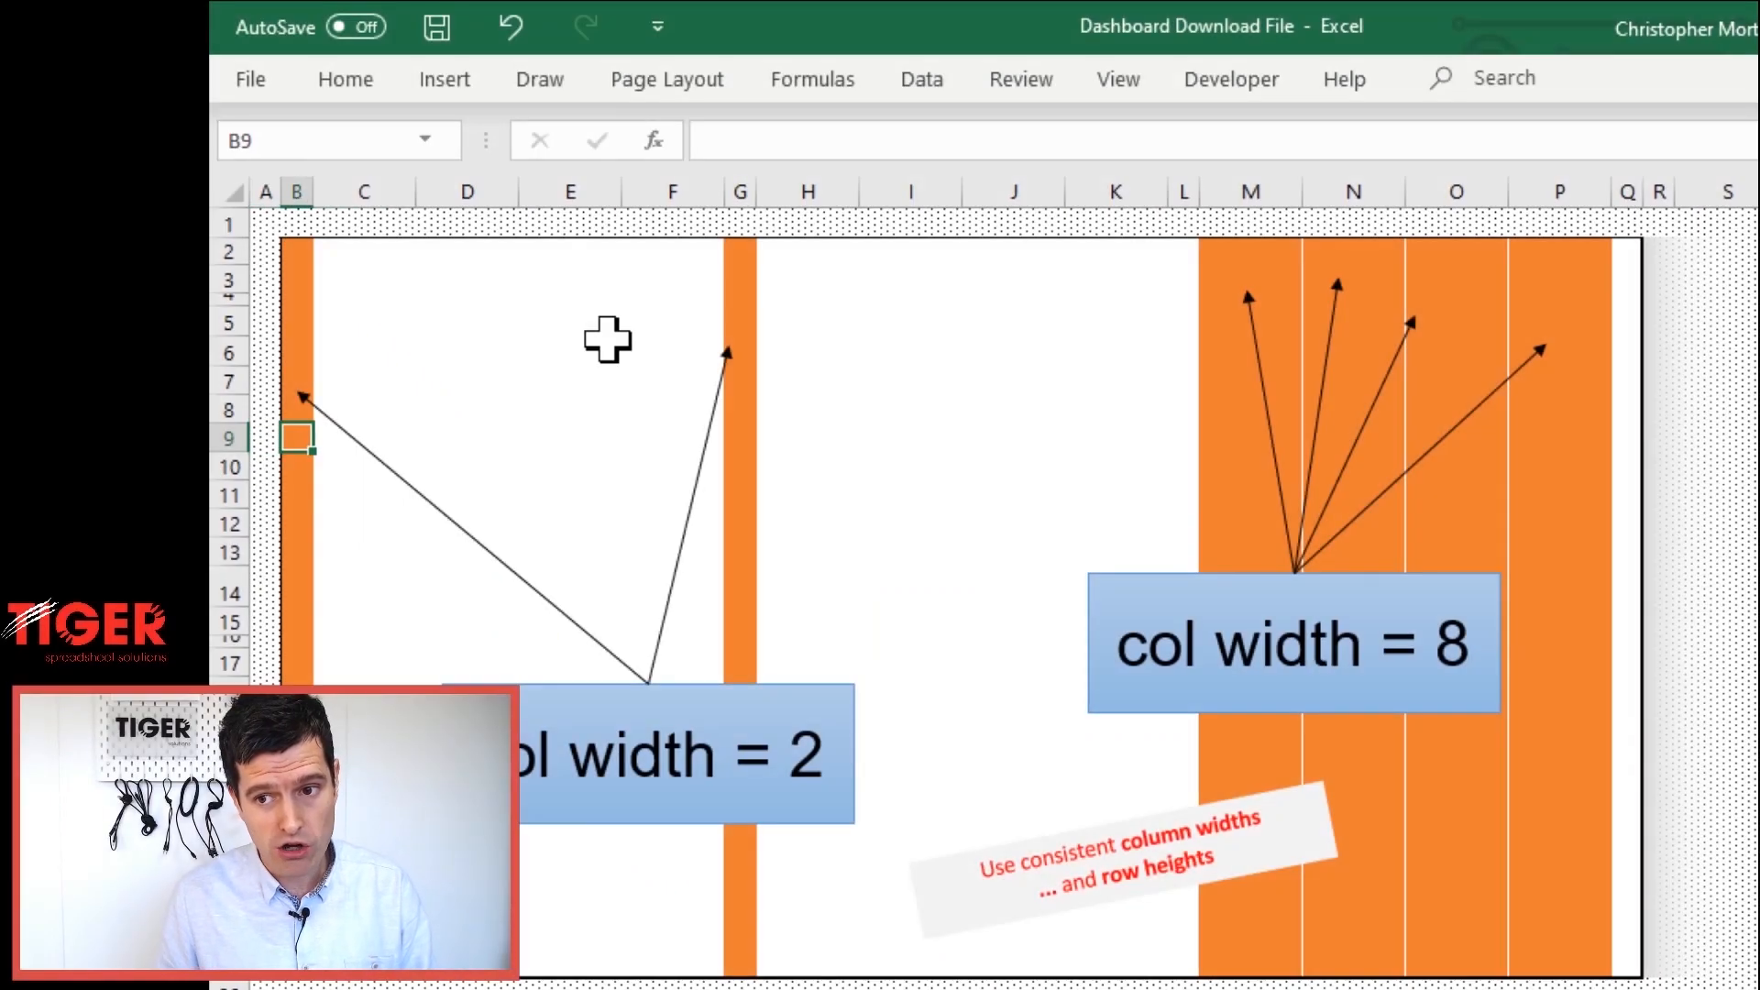
left_click(1114, 437)
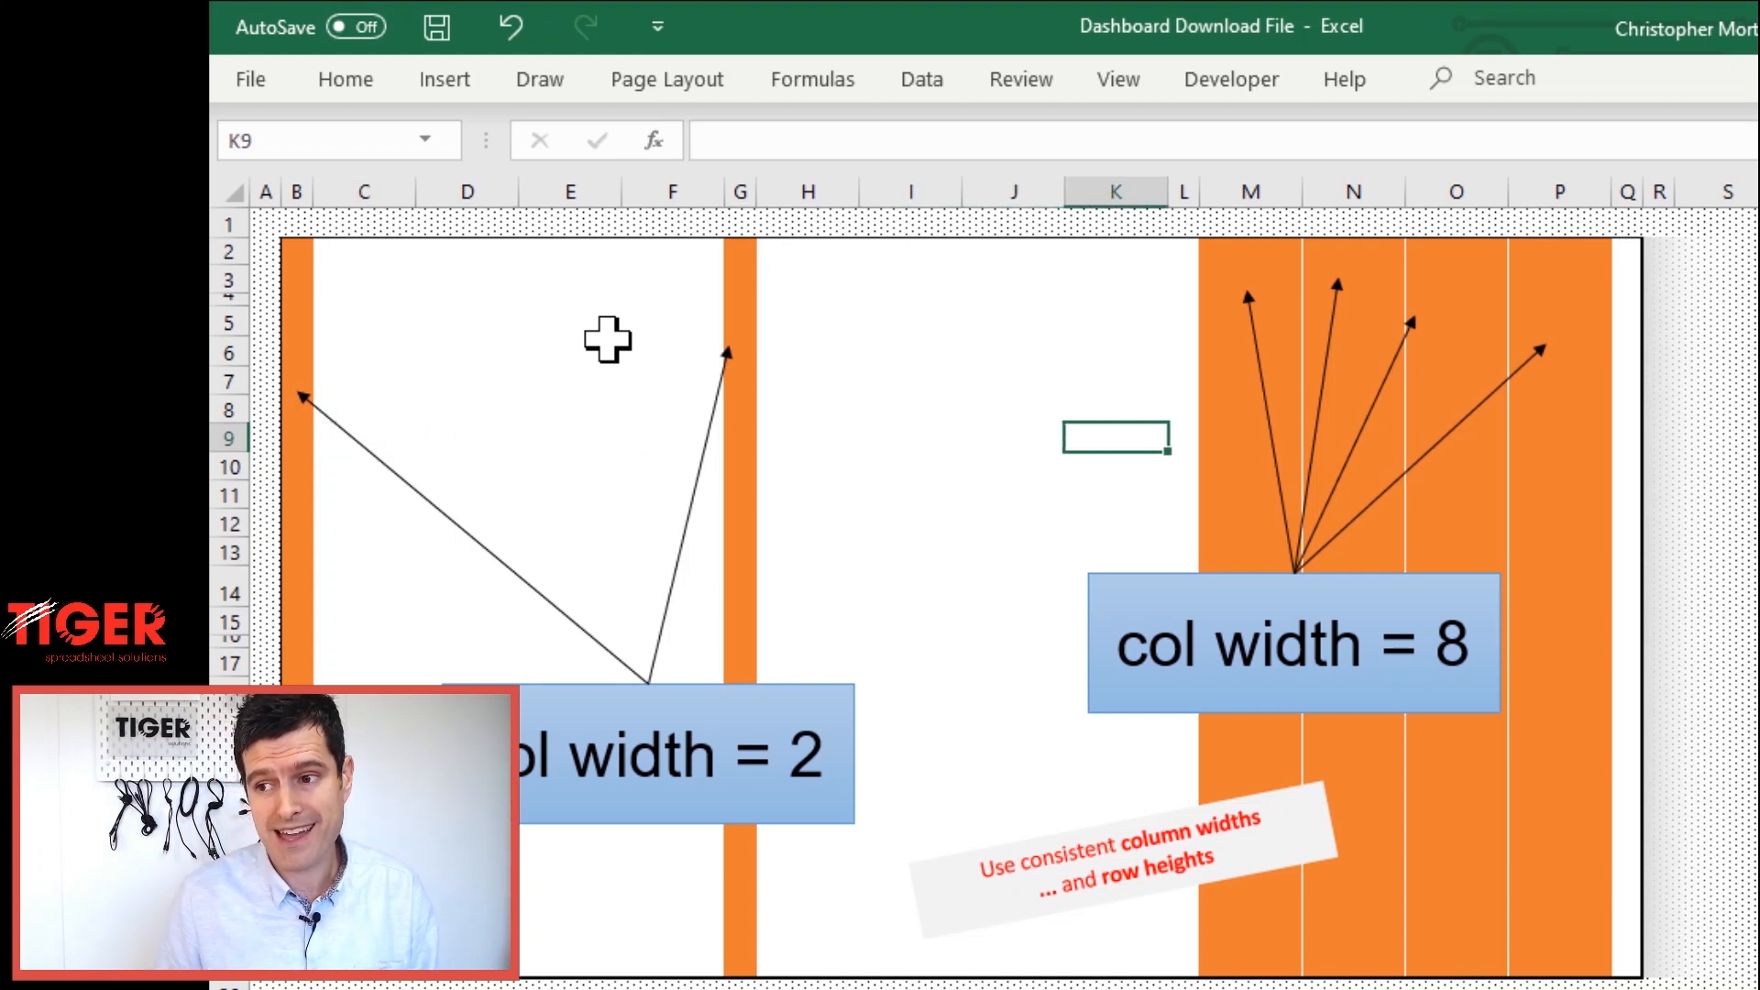
left_click(1251, 440)
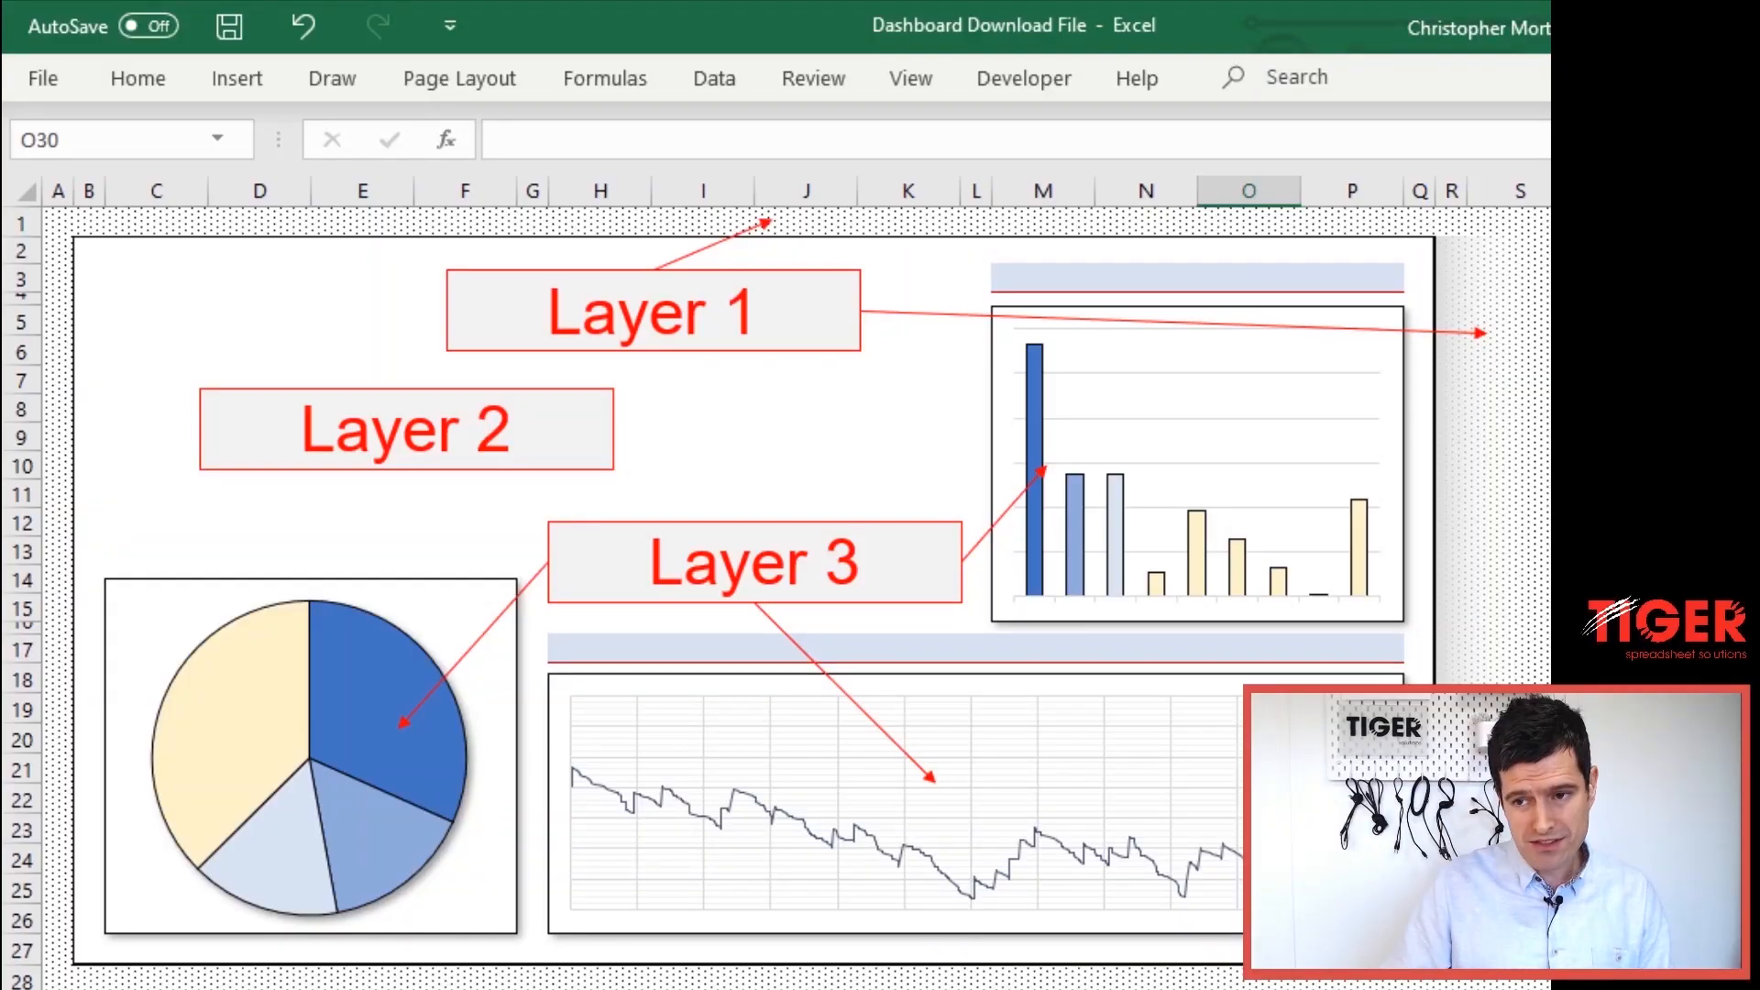
left_click(154, 320)
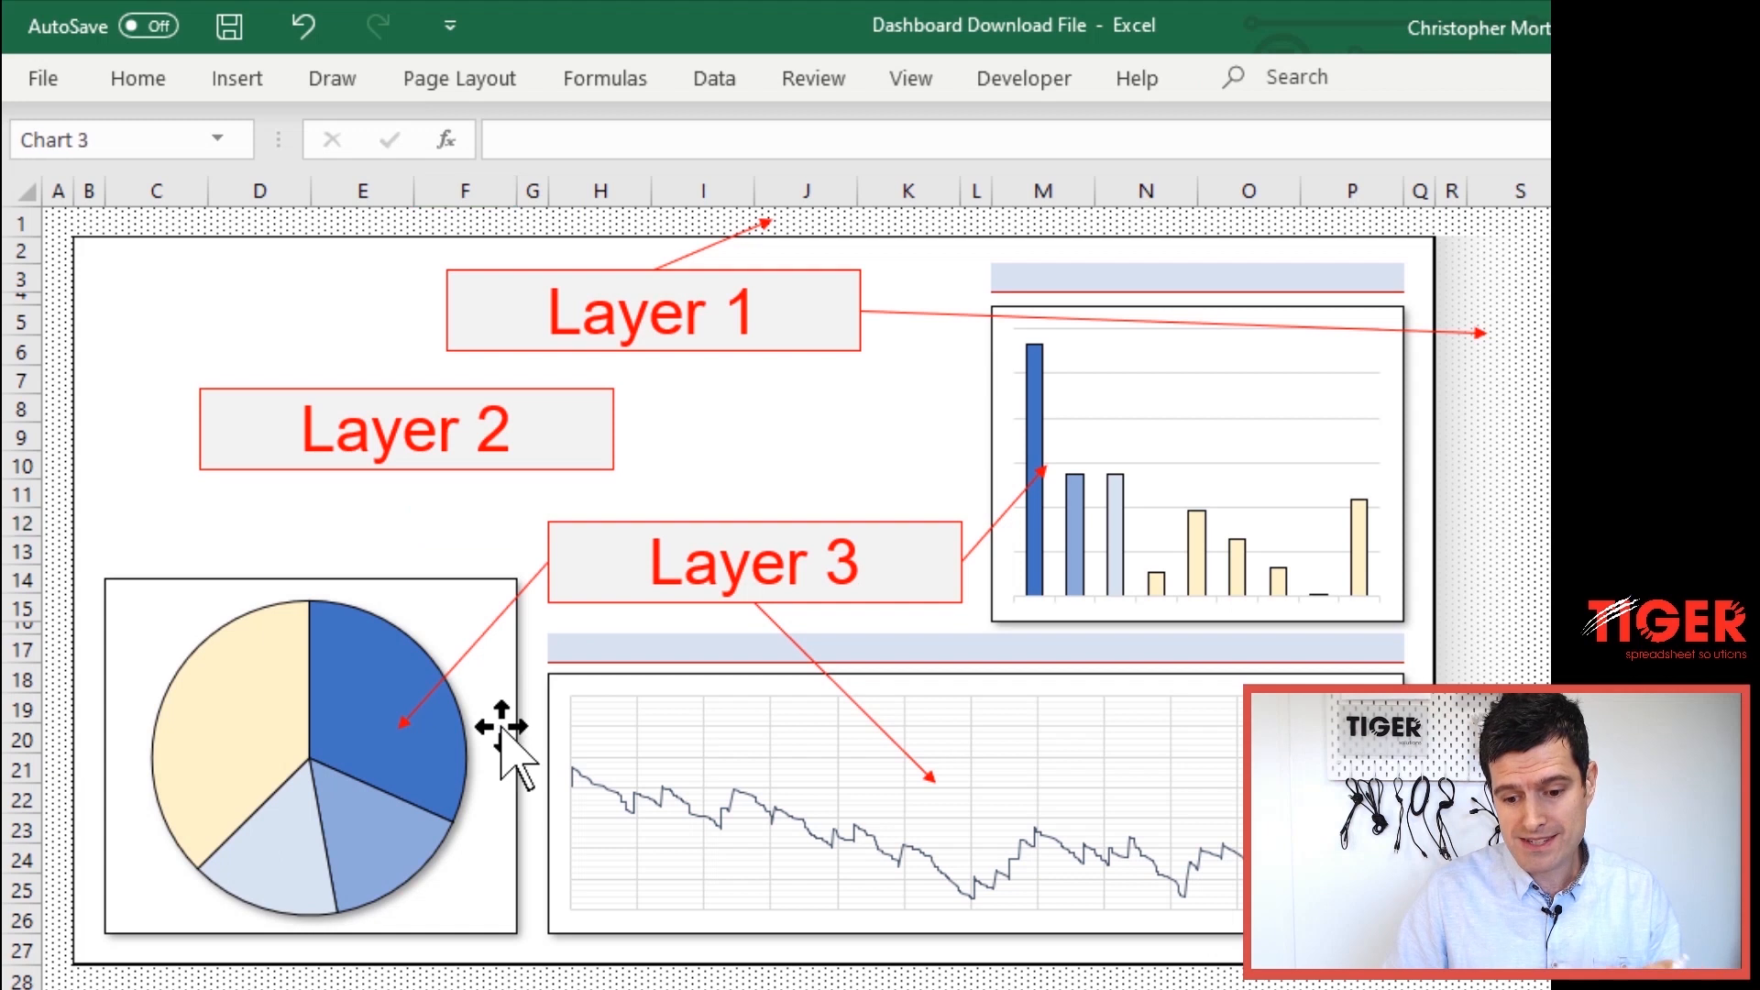
left_click(309, 758)
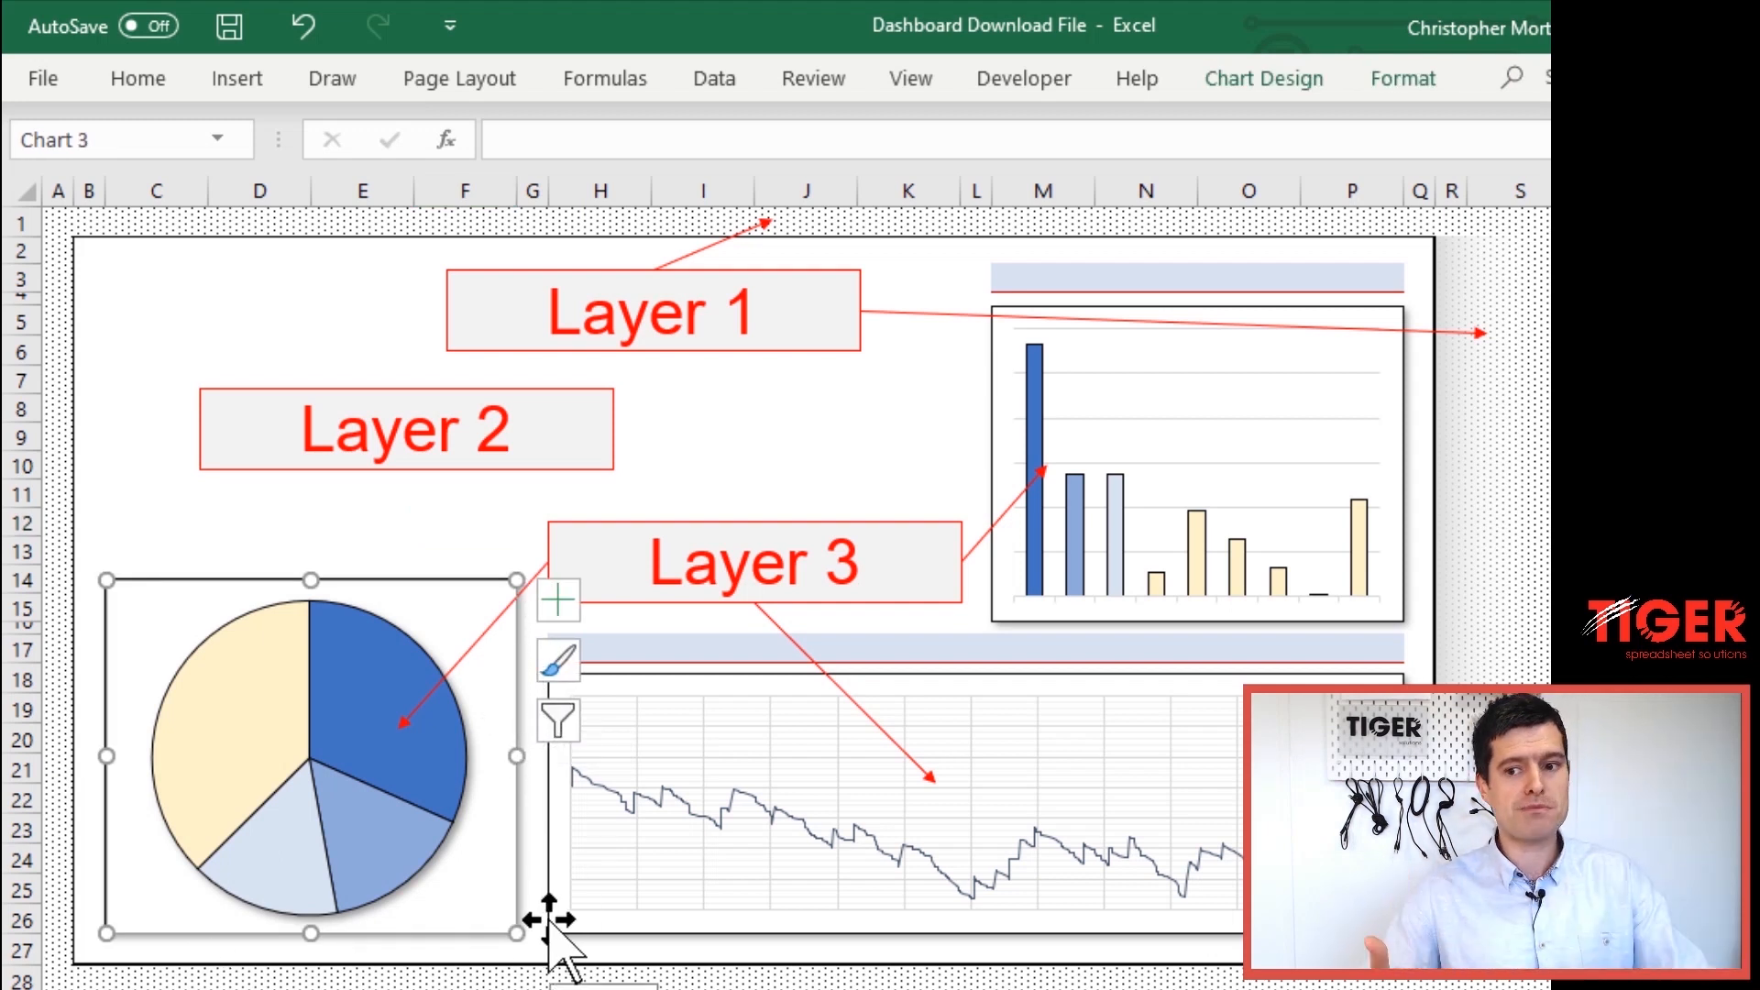
mouse_move(1161, 421)
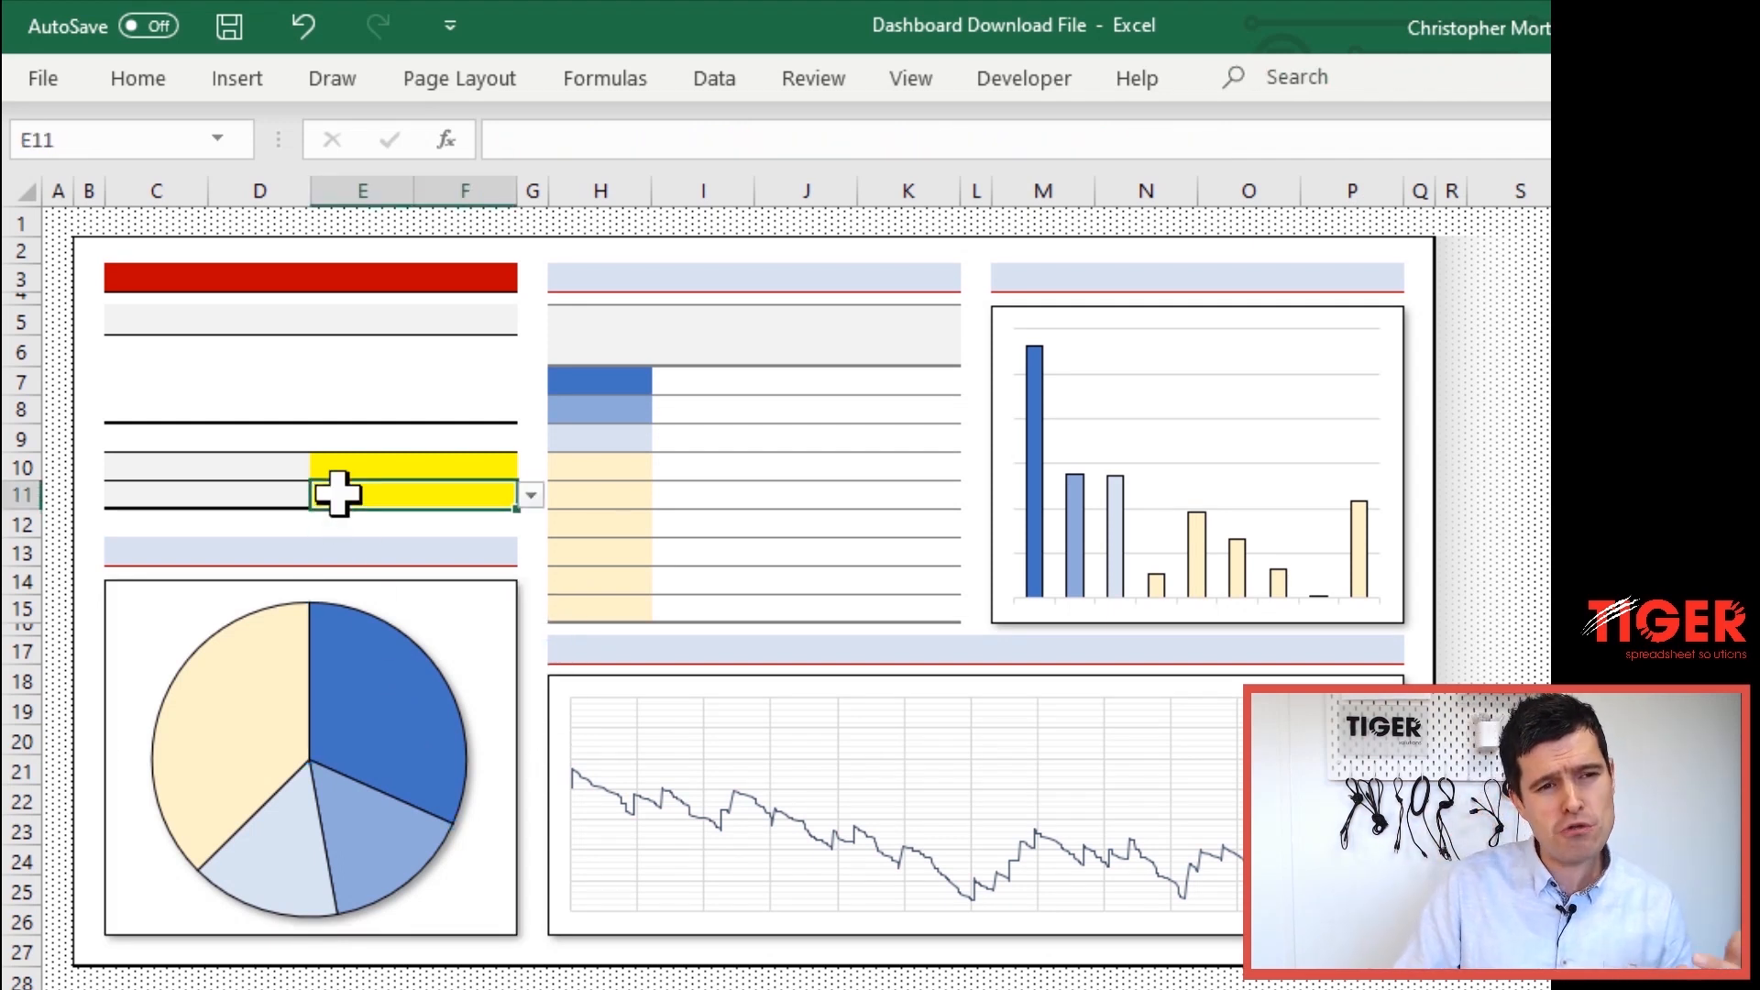
left_click(412, 466)
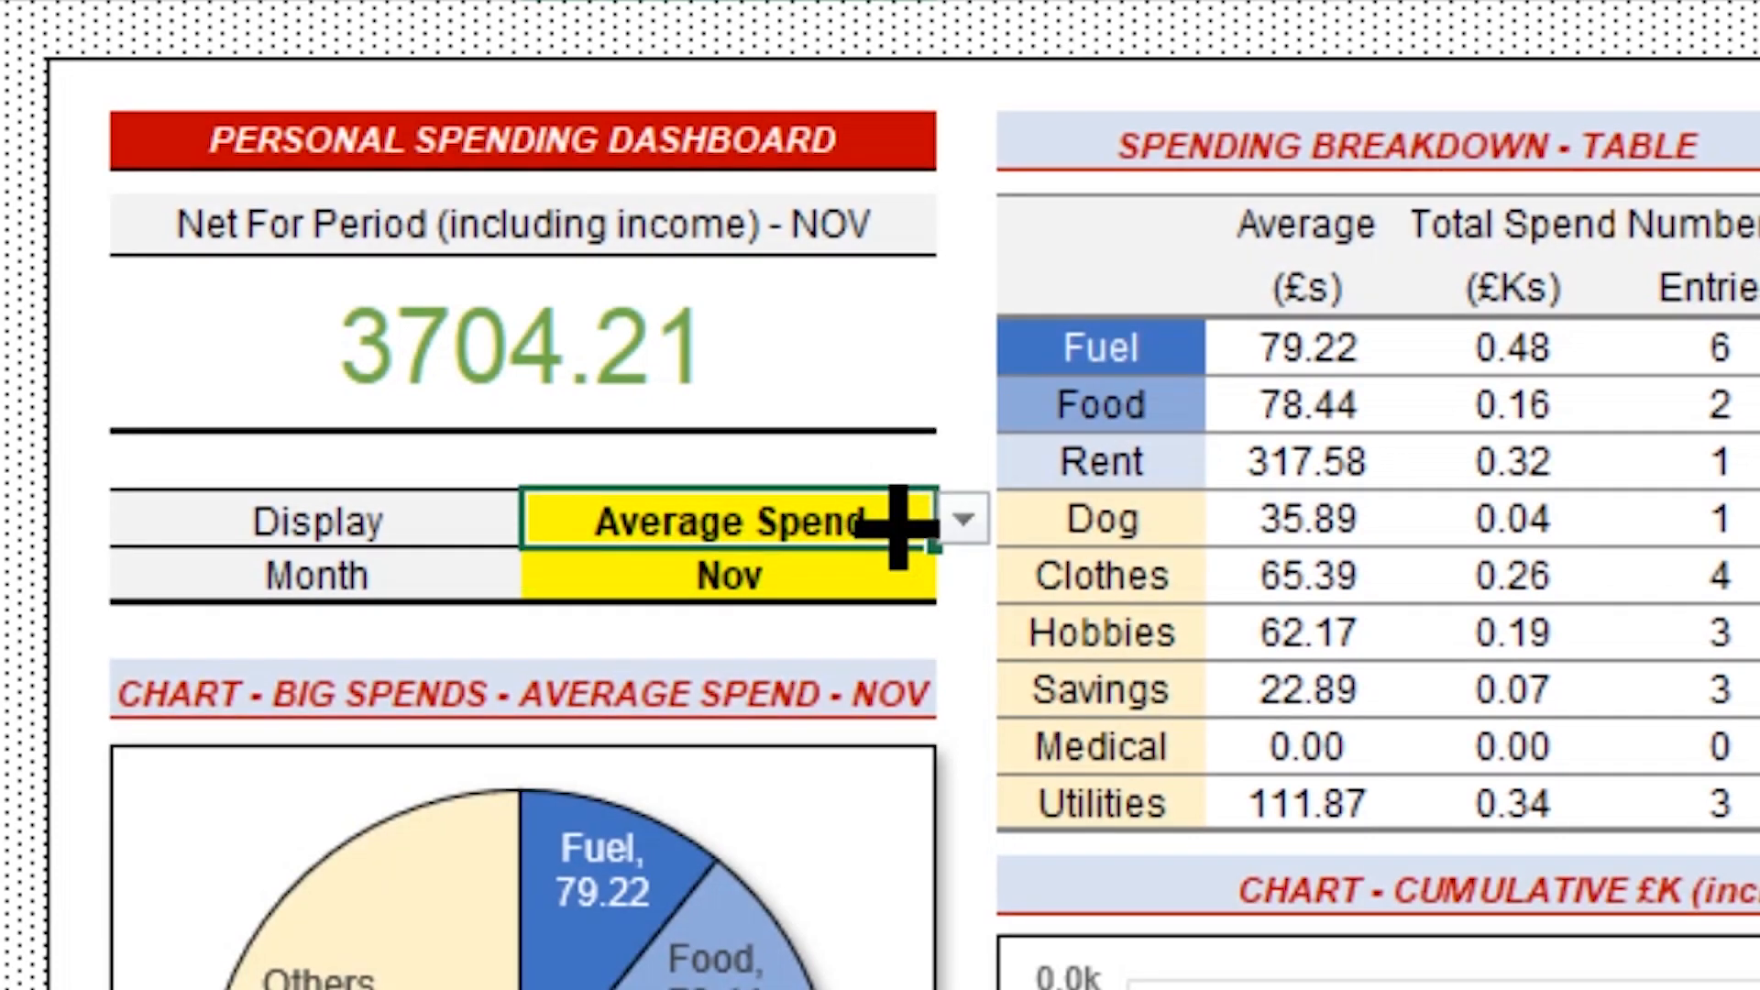
left_click(959, 519)
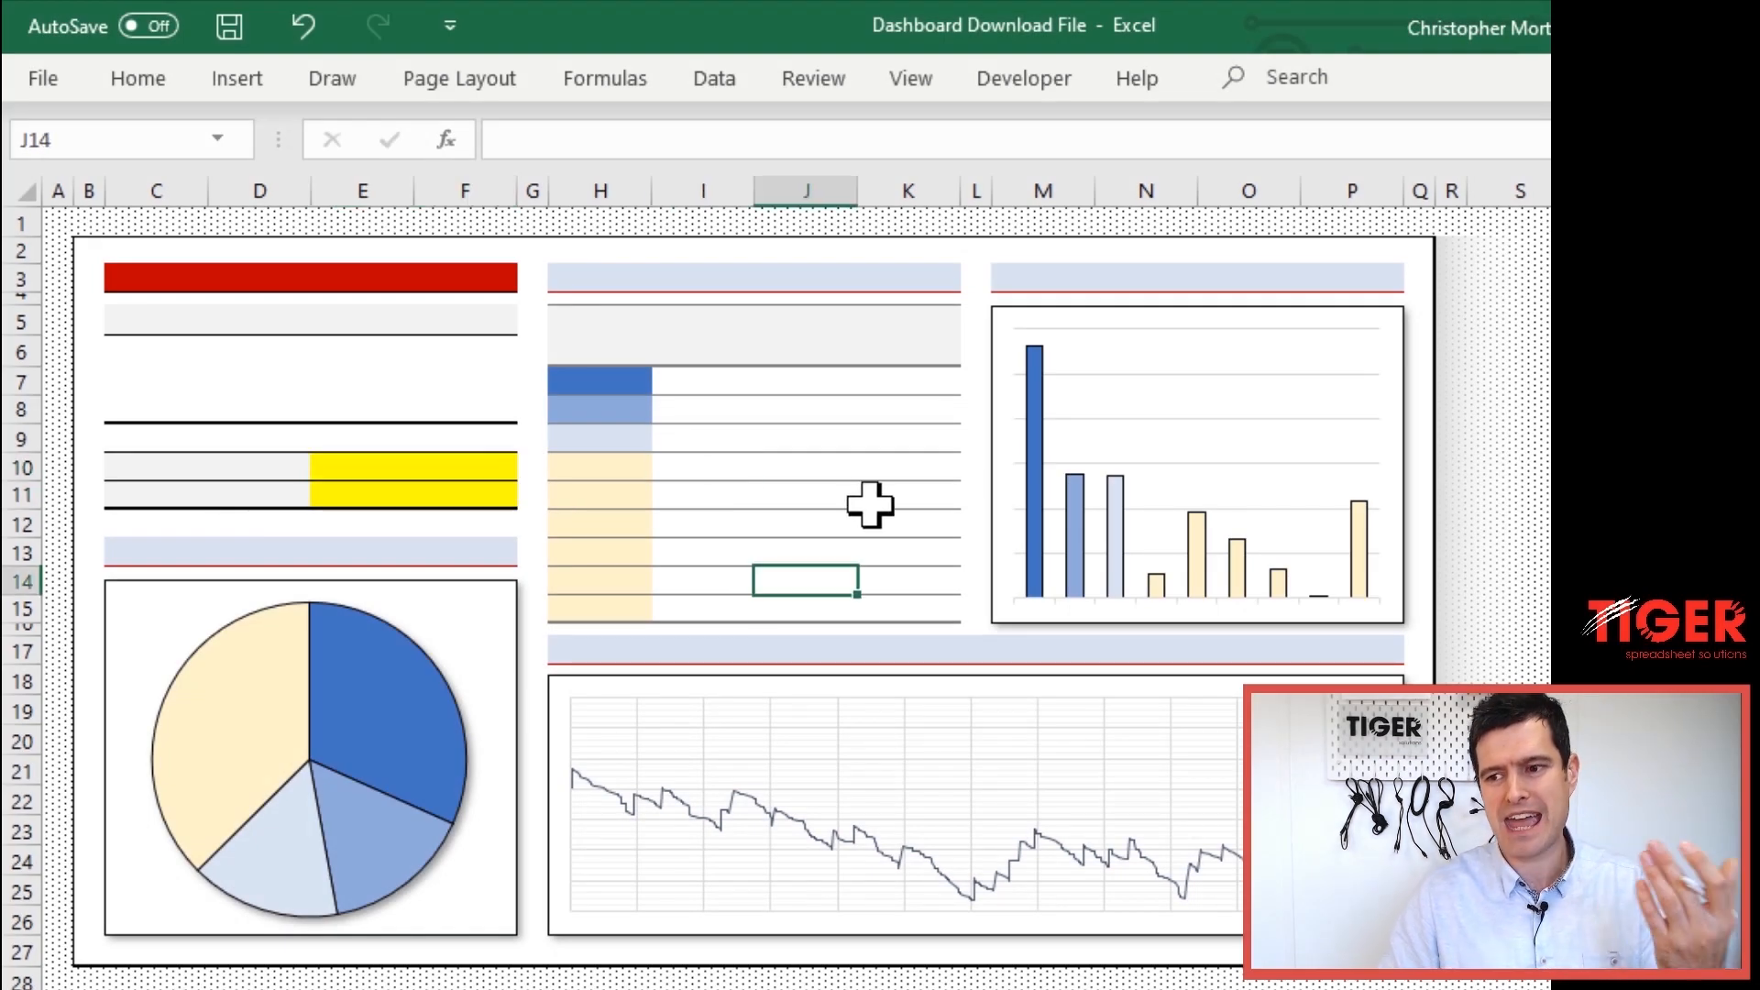
left_click(701, 494)
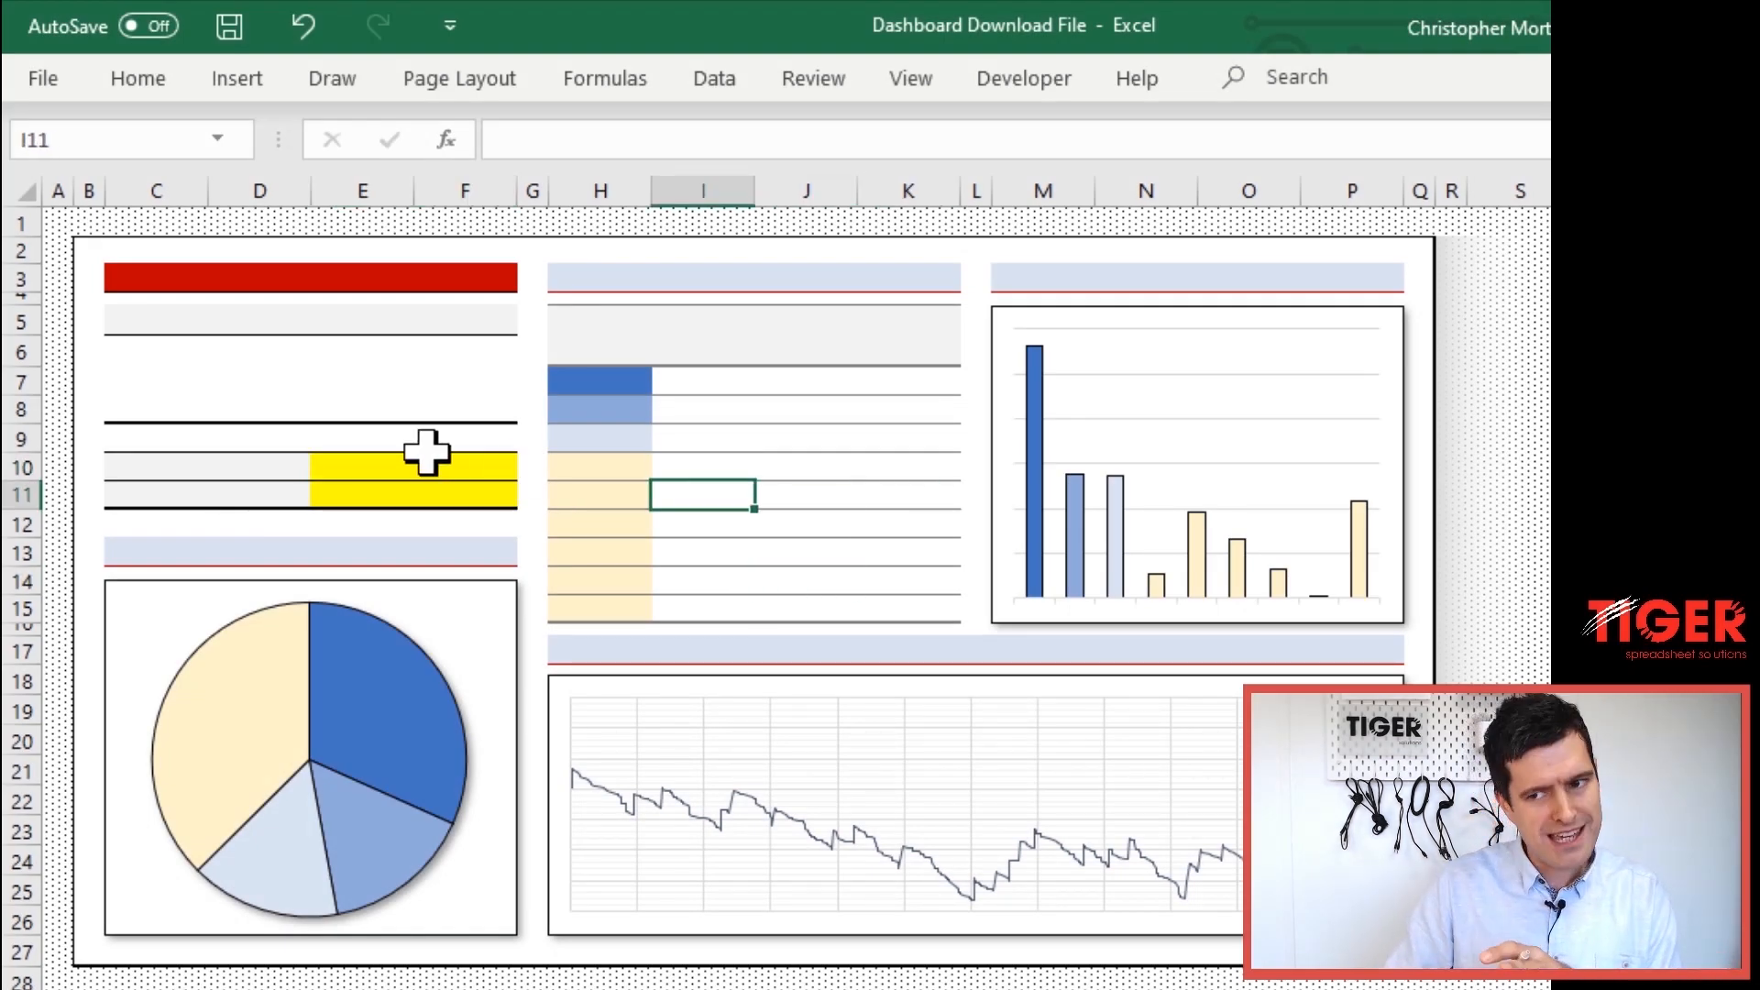
left_click(410, 466)
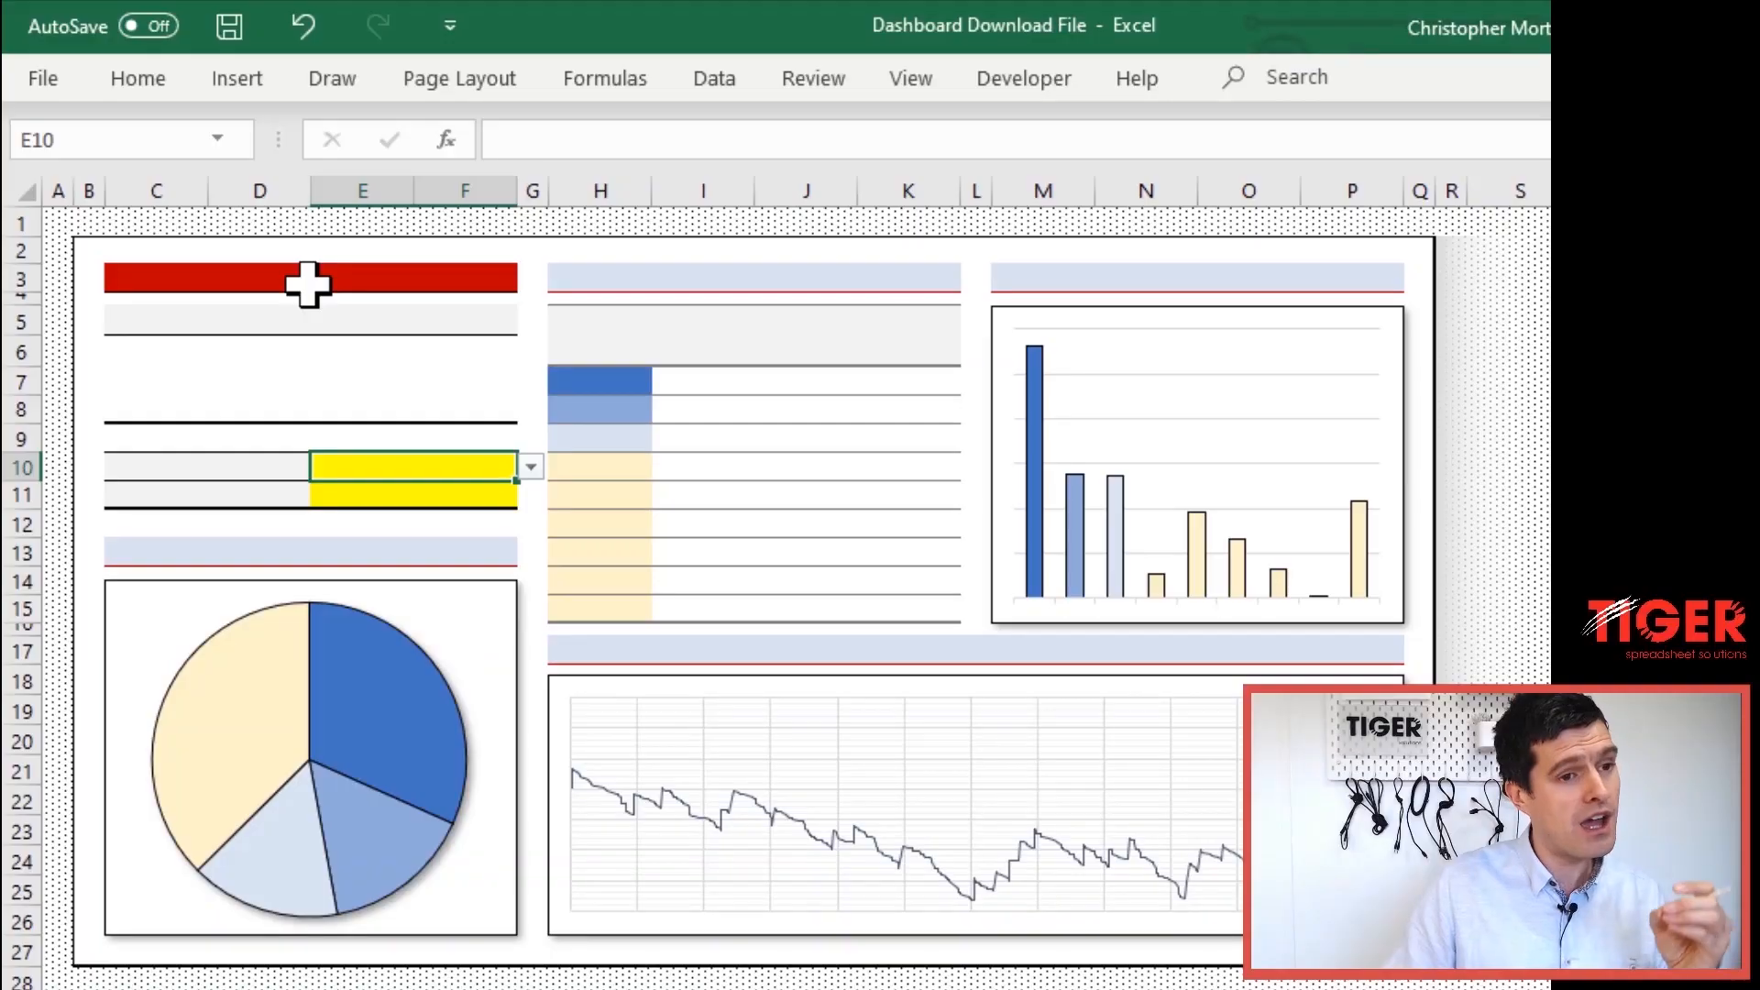